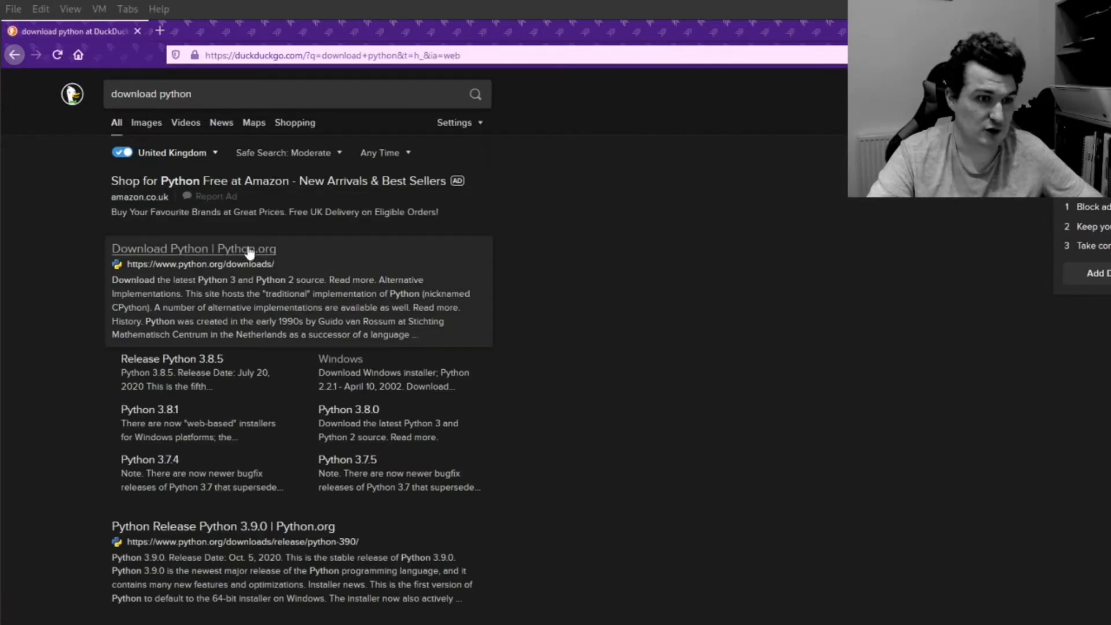
# Download the Python 3.9.2 Windows installer from python.org's Downloads page and save it
pyautogui.click(193, 248)
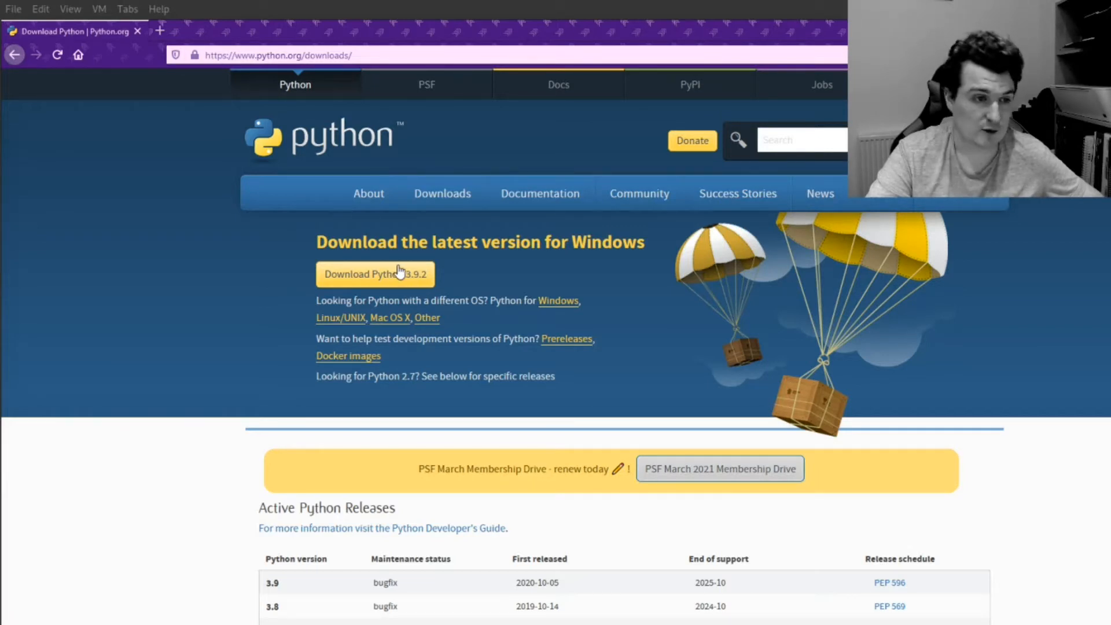
pyautogui.click(375, 274)
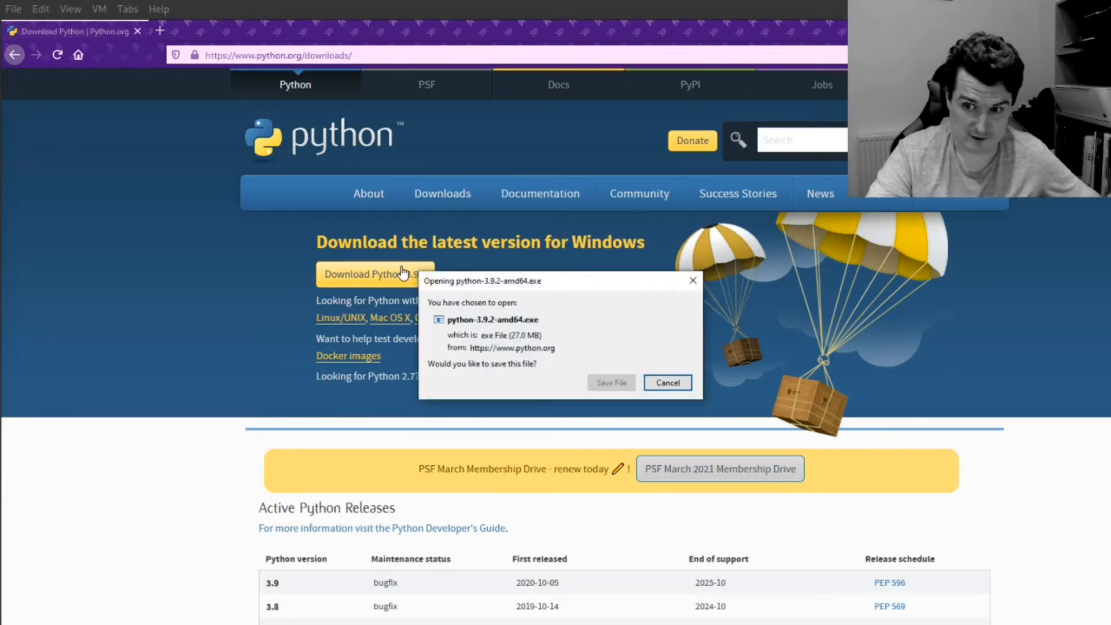
pyautogui.moveTo(532, 321)
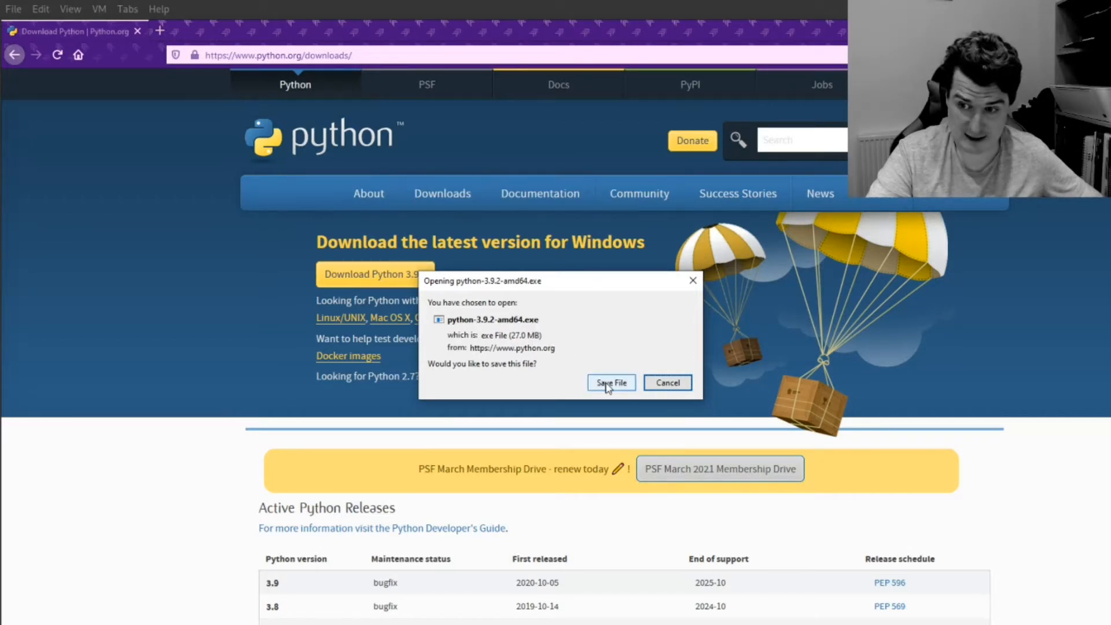
pyautogui.click(611, 382)
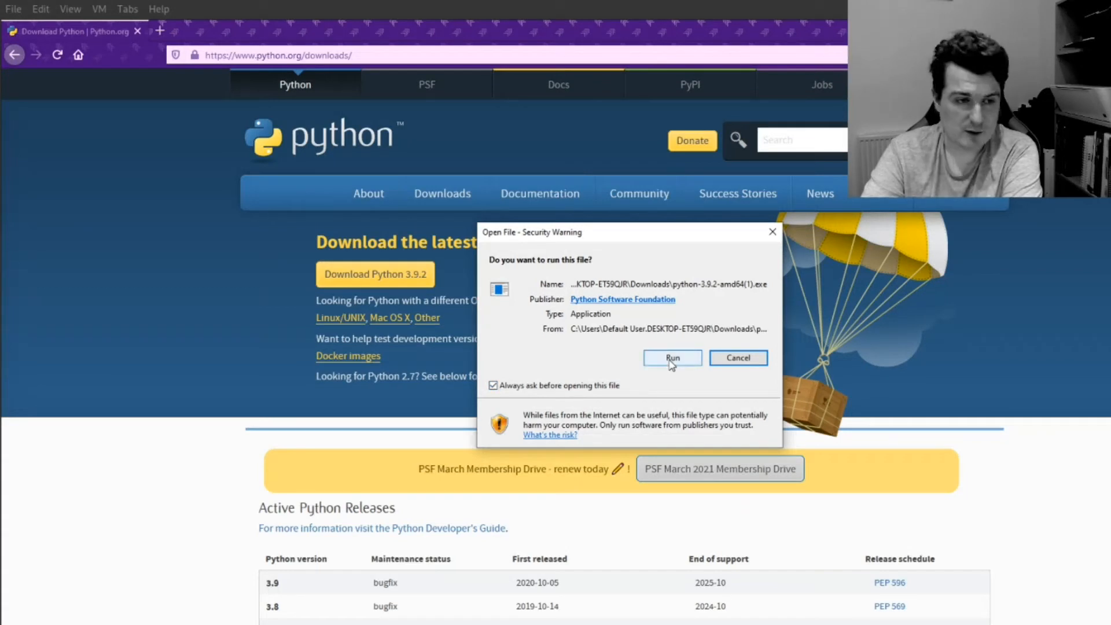
# Run the Python 3.9.2 installer, Modify with optional features kept, install, and close
pyautogui.click(673, 359)
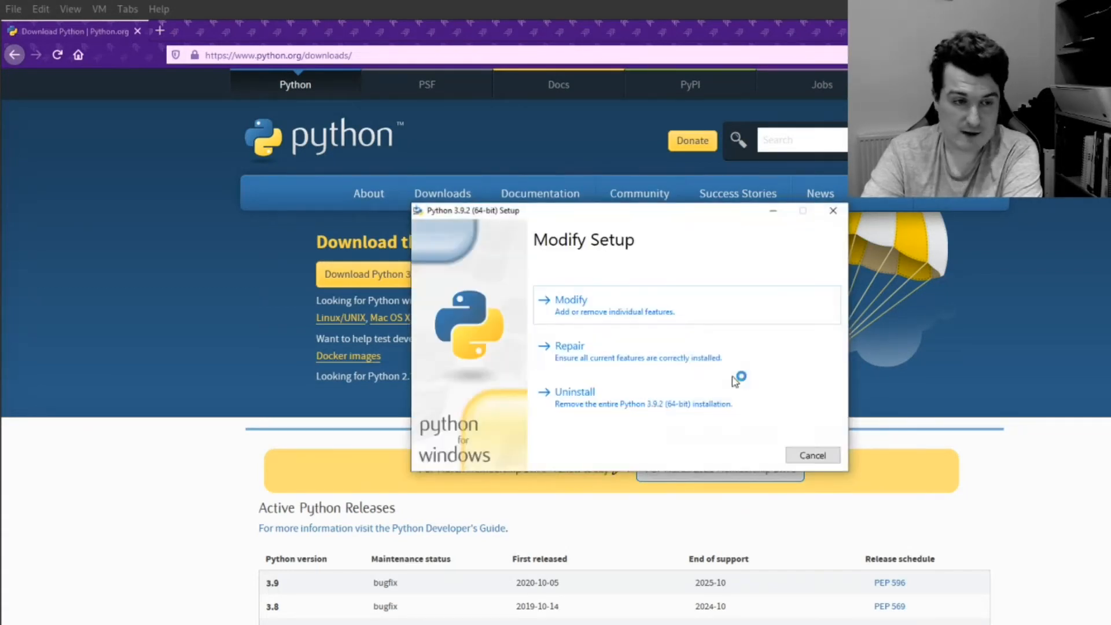
pyautogui.moveTo(466, 210); pyautogui.dragTo(468, 240)
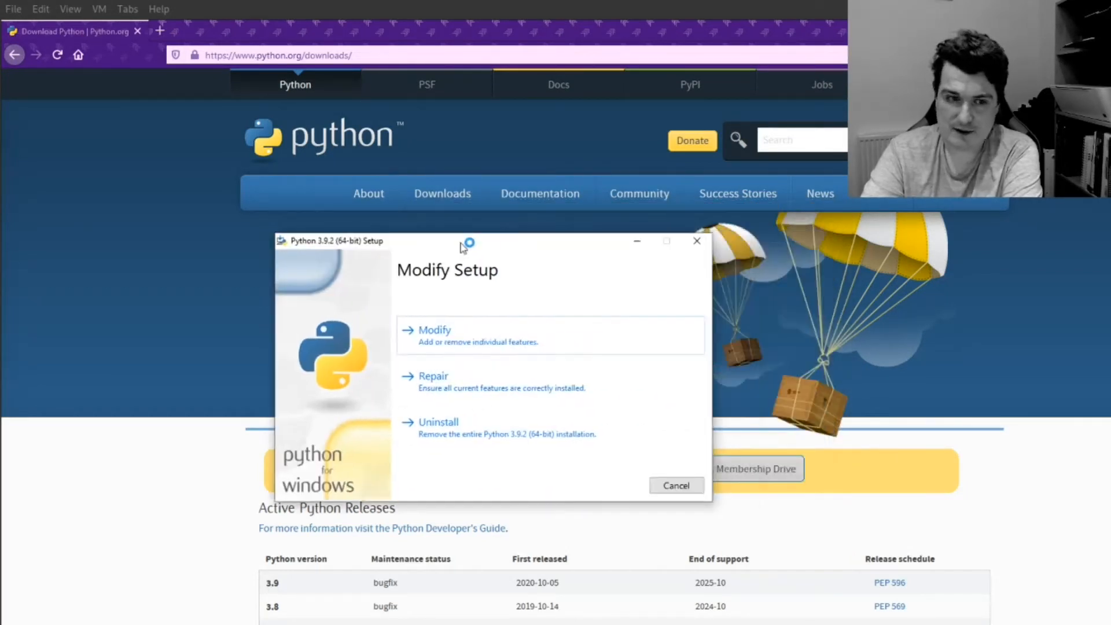
pyautogui.moveTo(457, 383)
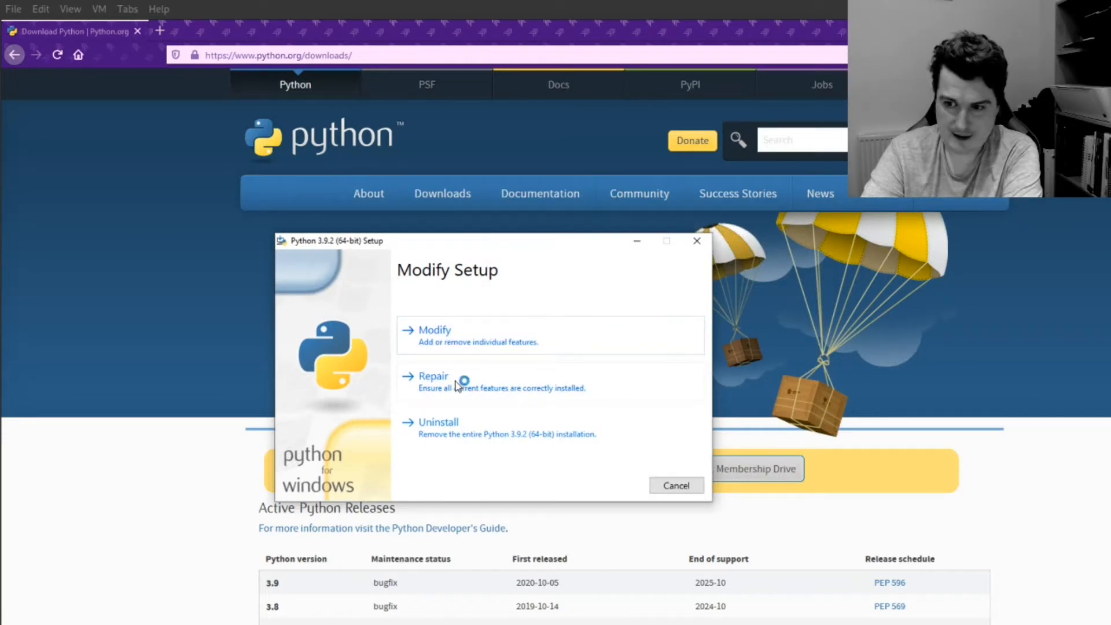
pyautogui.moveTo(481, 349)
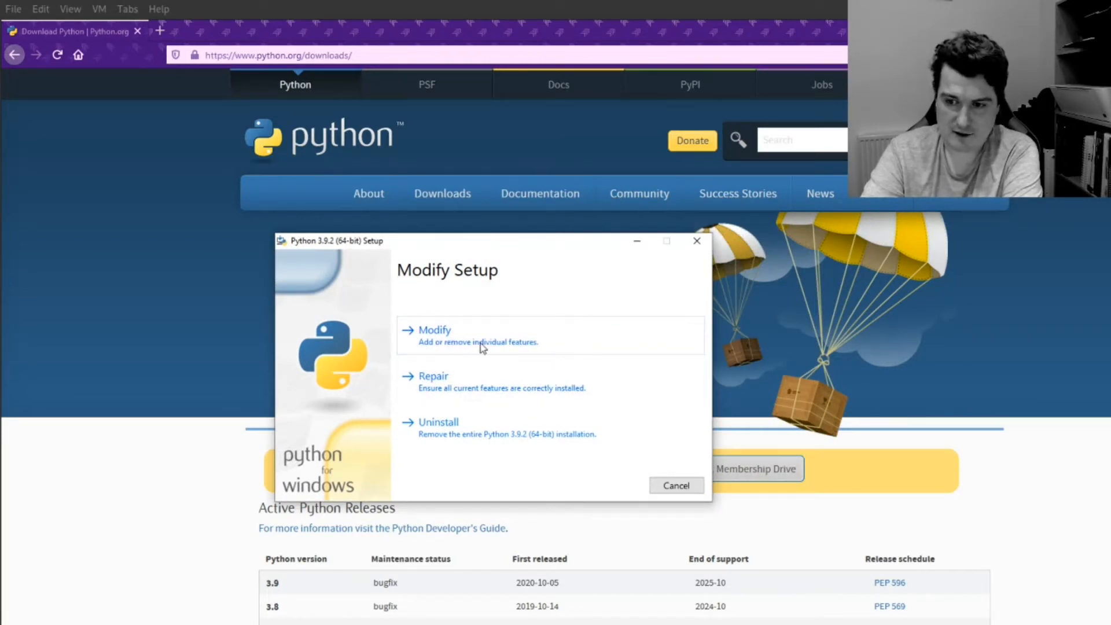
pyautogui.click(435, 329)
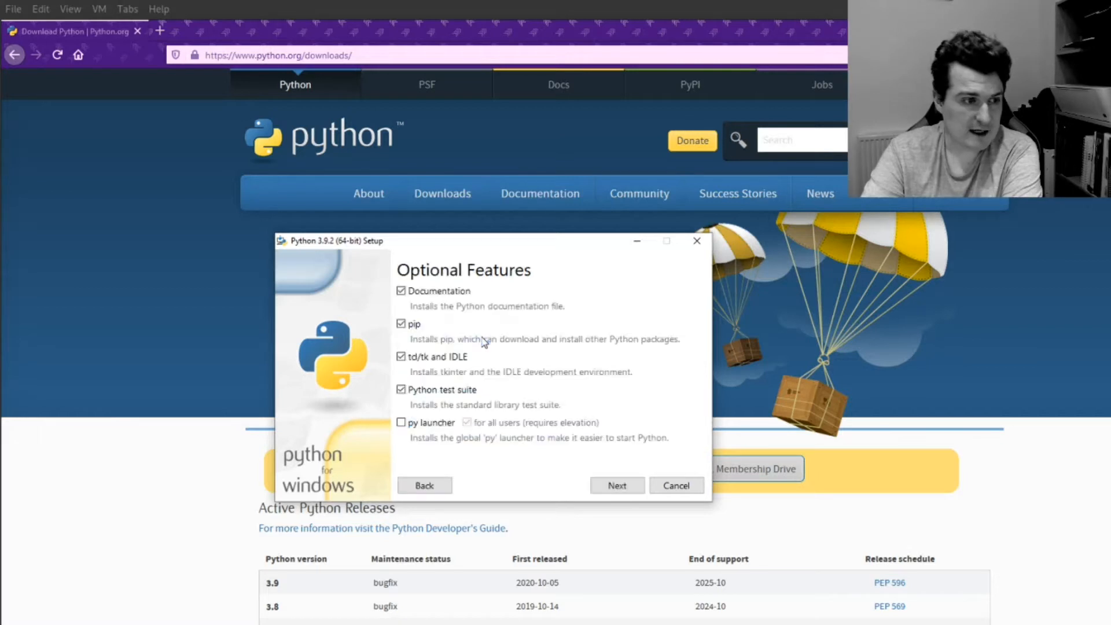
pyautogui.moveTo(440, 277)
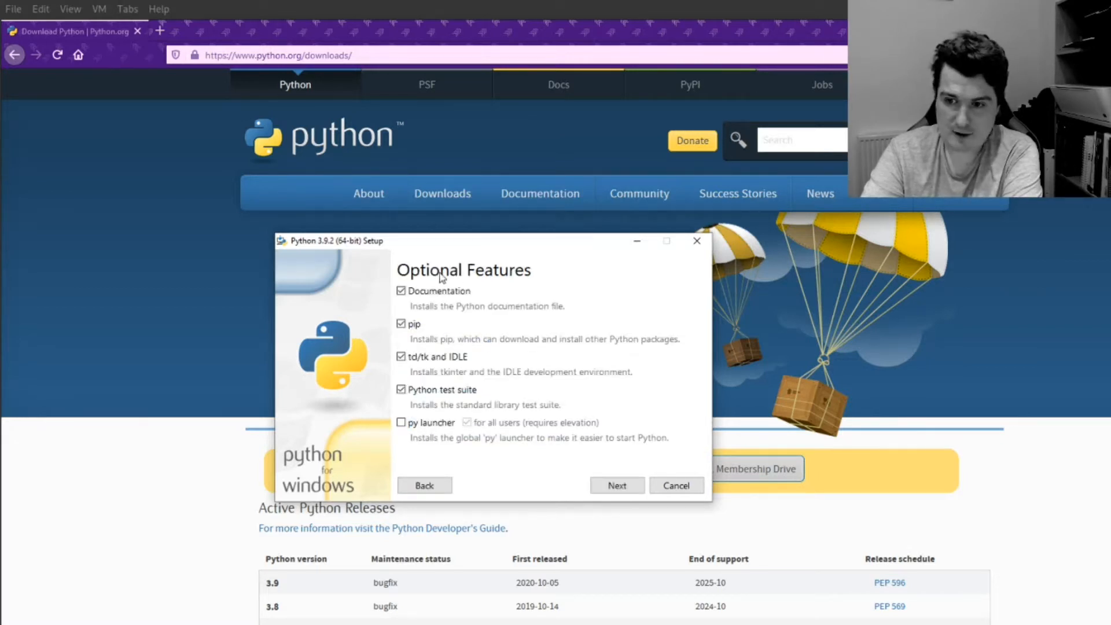
pyautogui.moveTo(423, 460)
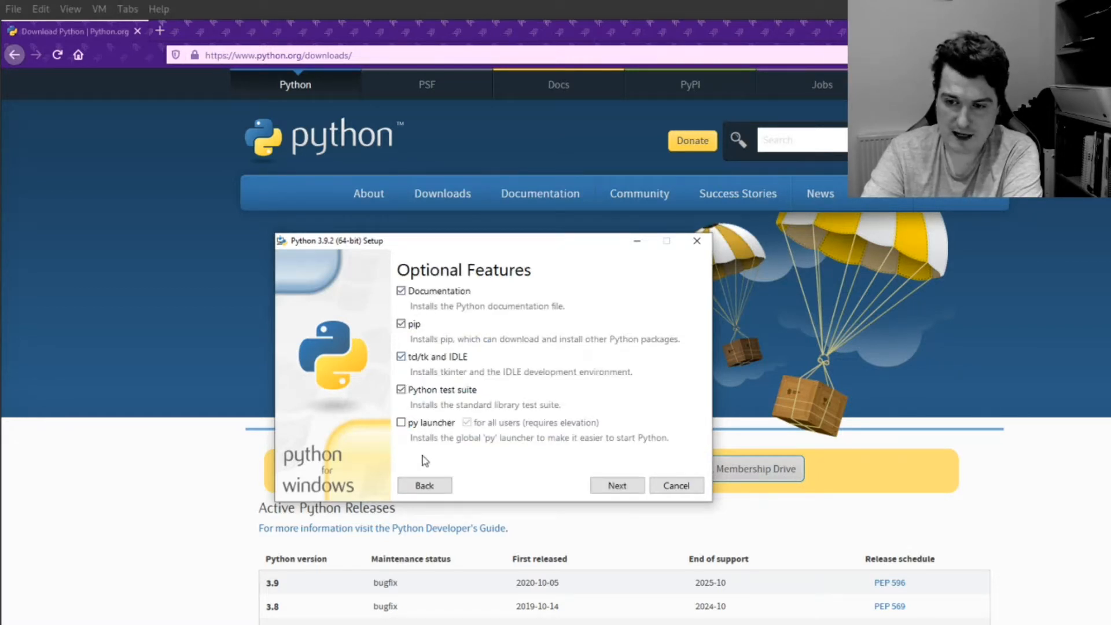
pyautogui.click(617, 485)
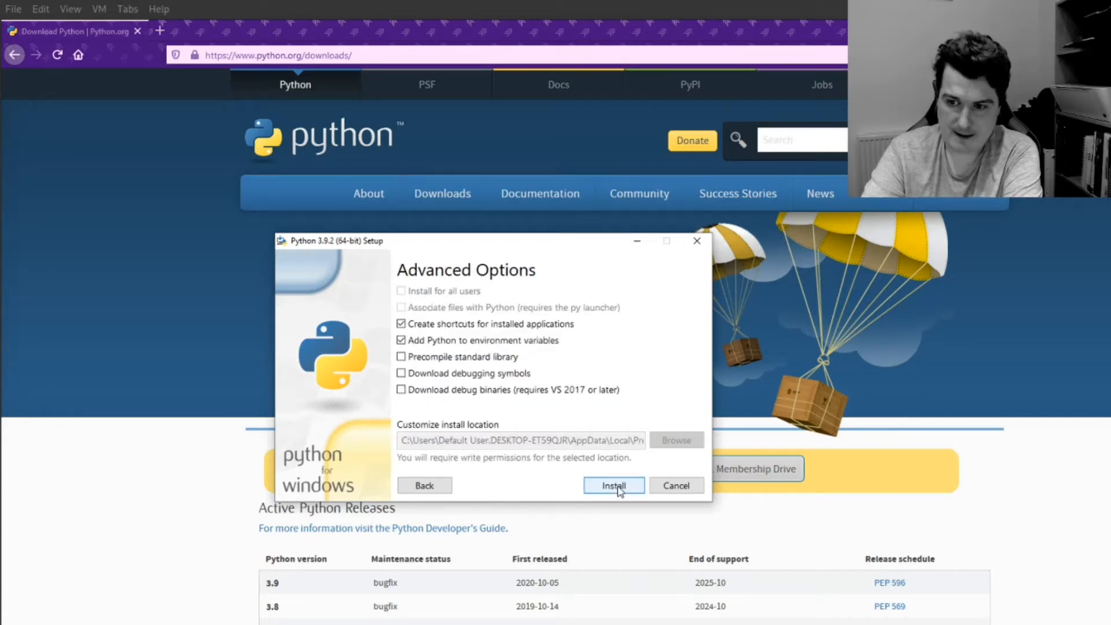
pyautogui.click(613, 485)
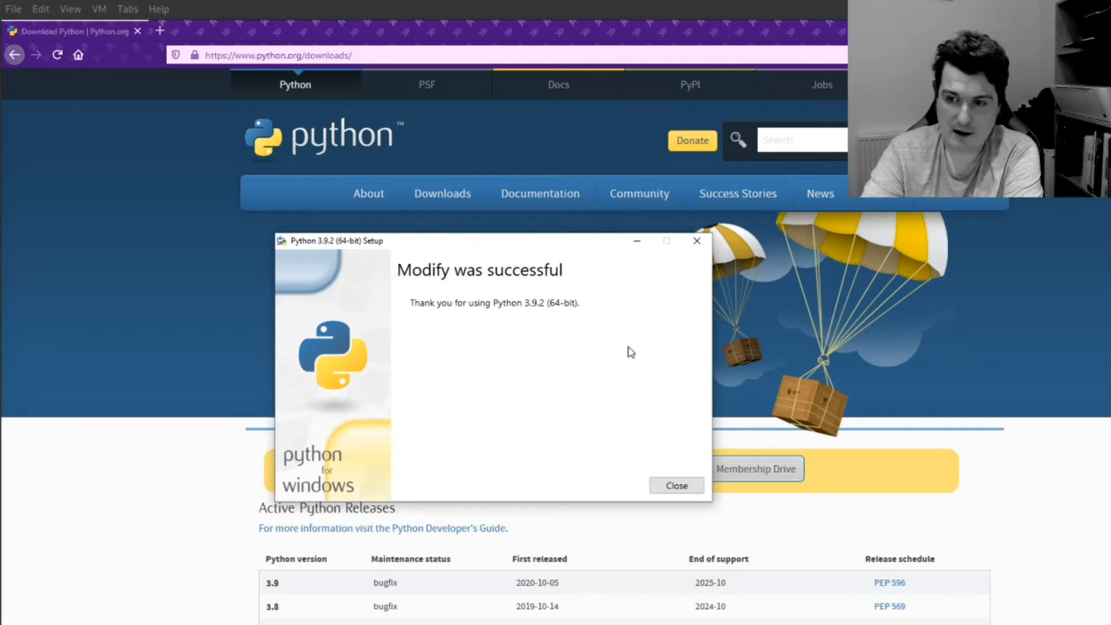
pyautogui.click(677, 485)
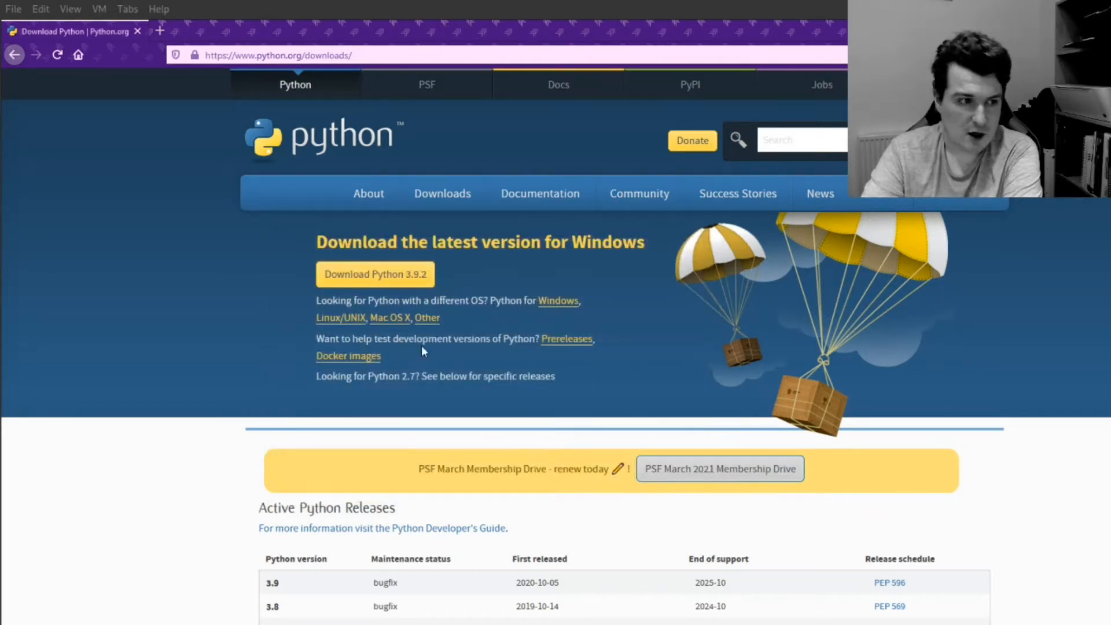
pyautogui.moveTo(568, 364)
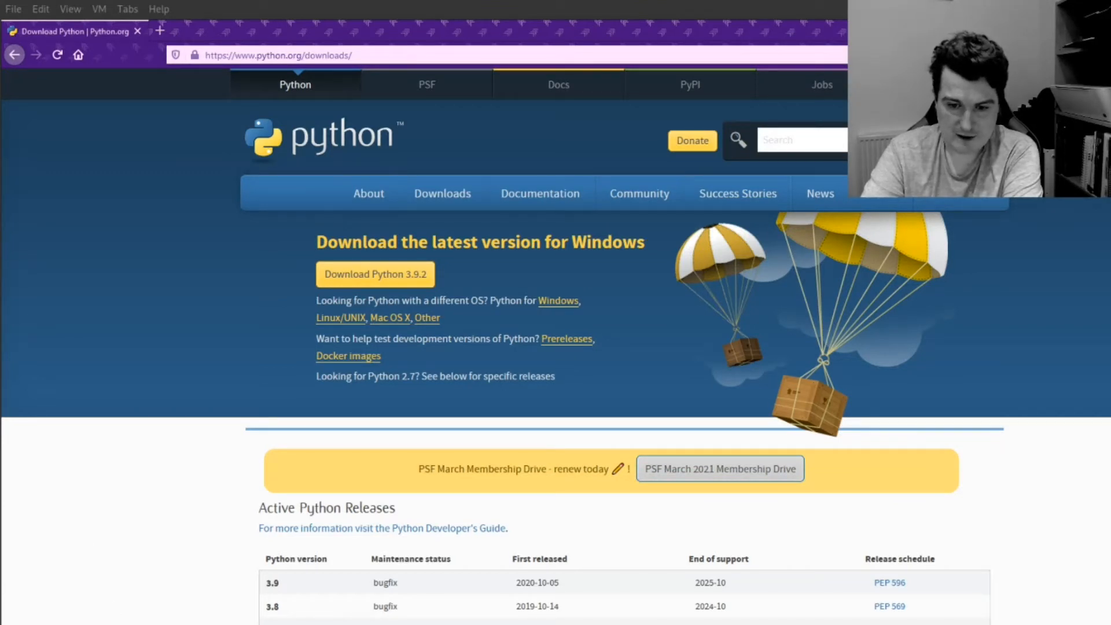
pyautogui.moveTo(175, 569)
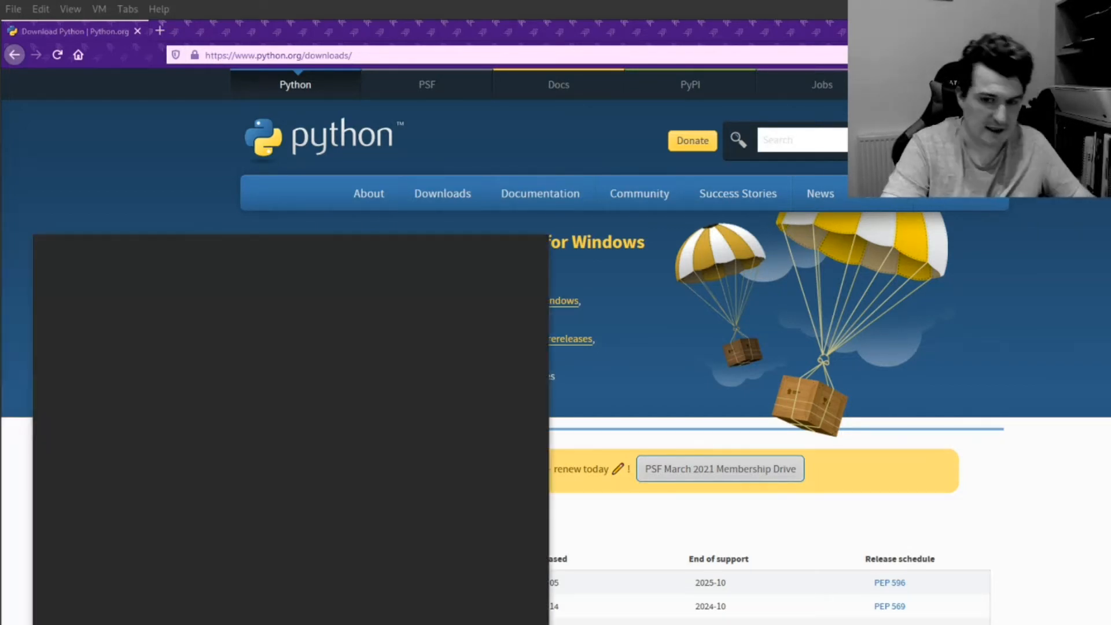
# Open Command Prompt and set its font to Consolas size 24 with light cyan text
pyautogui.write('cmd')
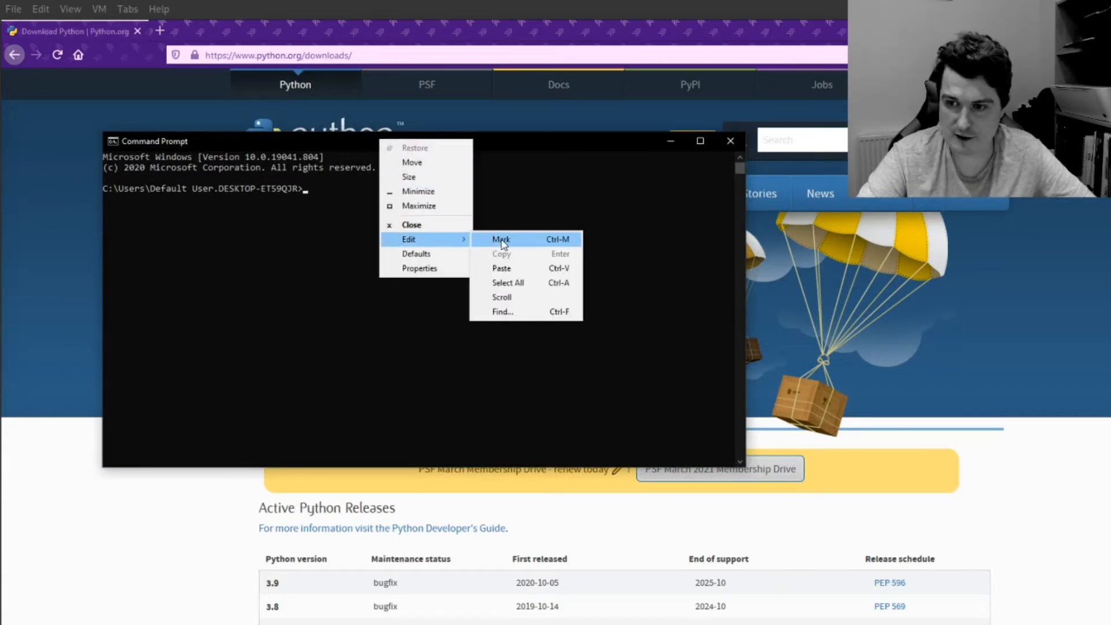
pyautogui.moveTo(435, 268)
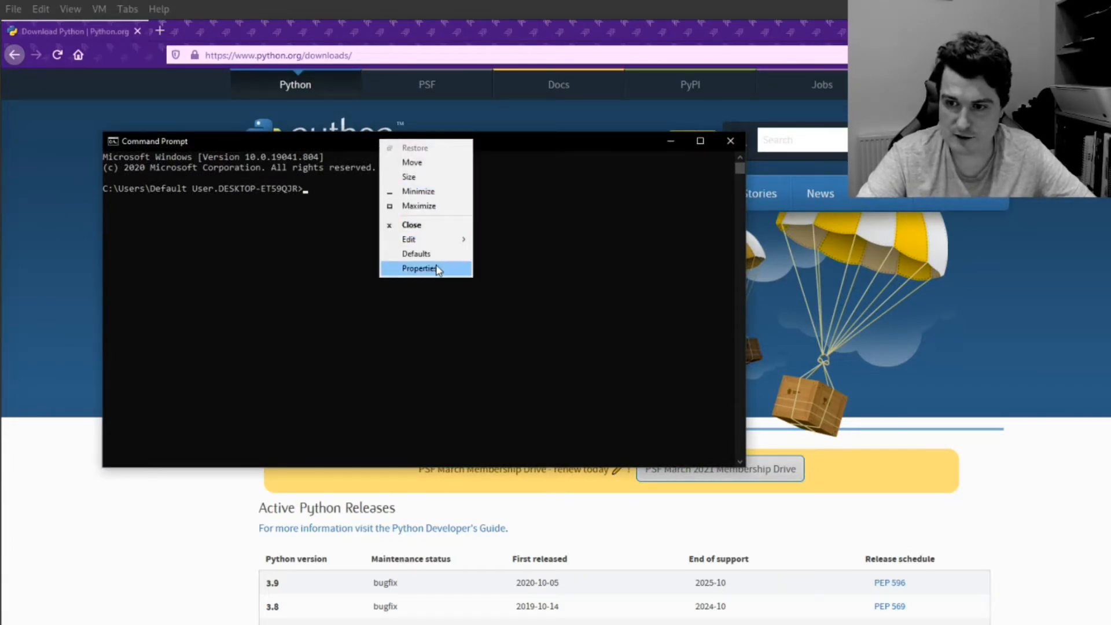
pyautogui.click(419, 268)
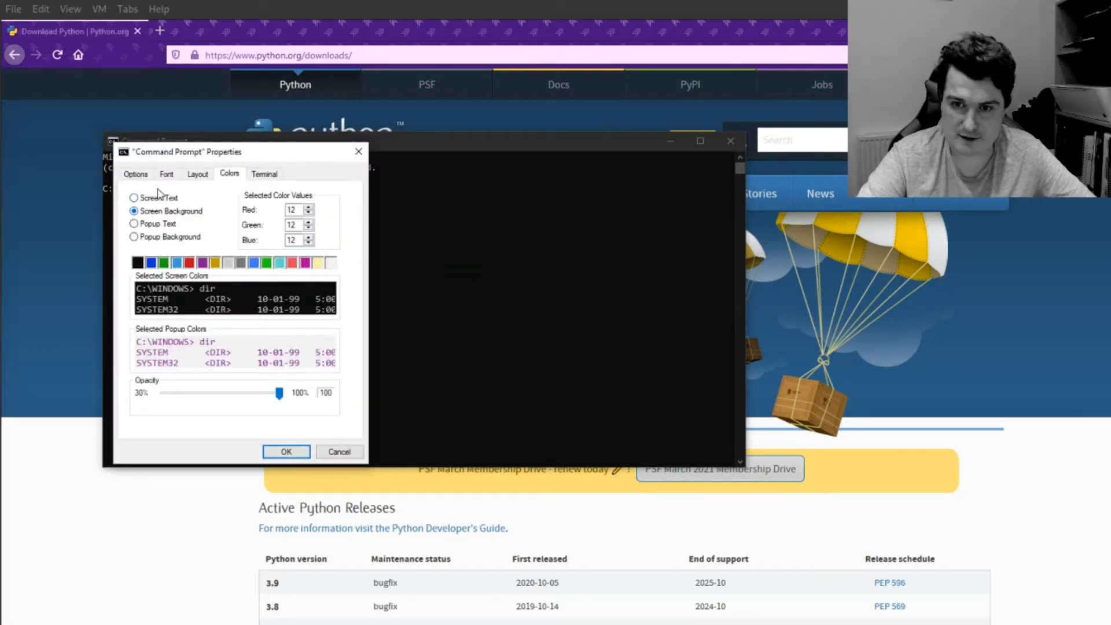
pyautogui.click(167, 173)
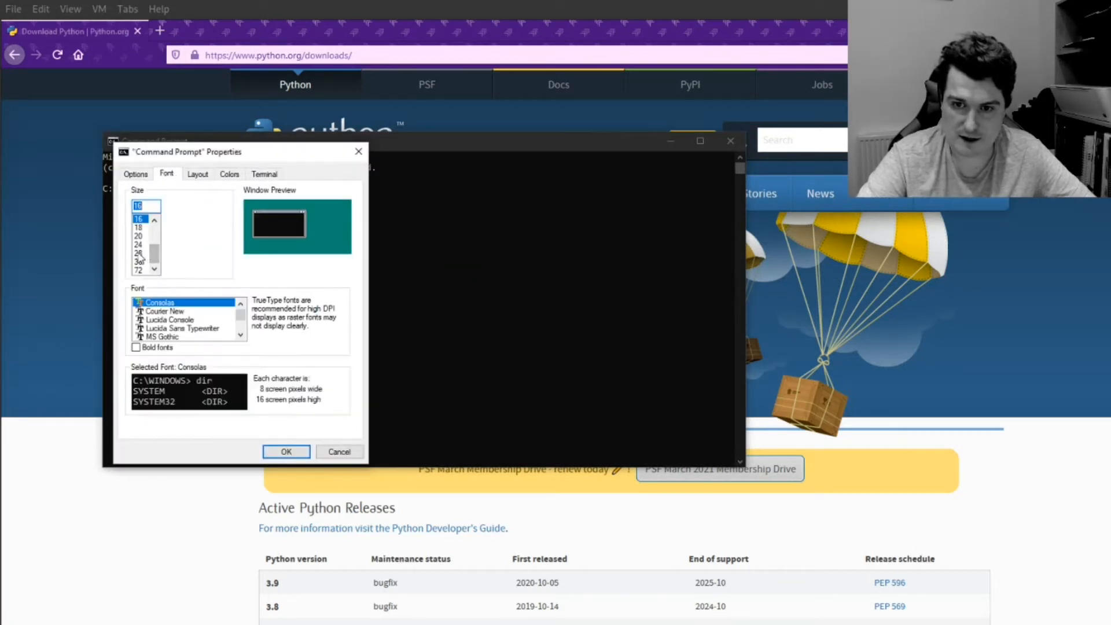
pyautogui.click(137, 243)
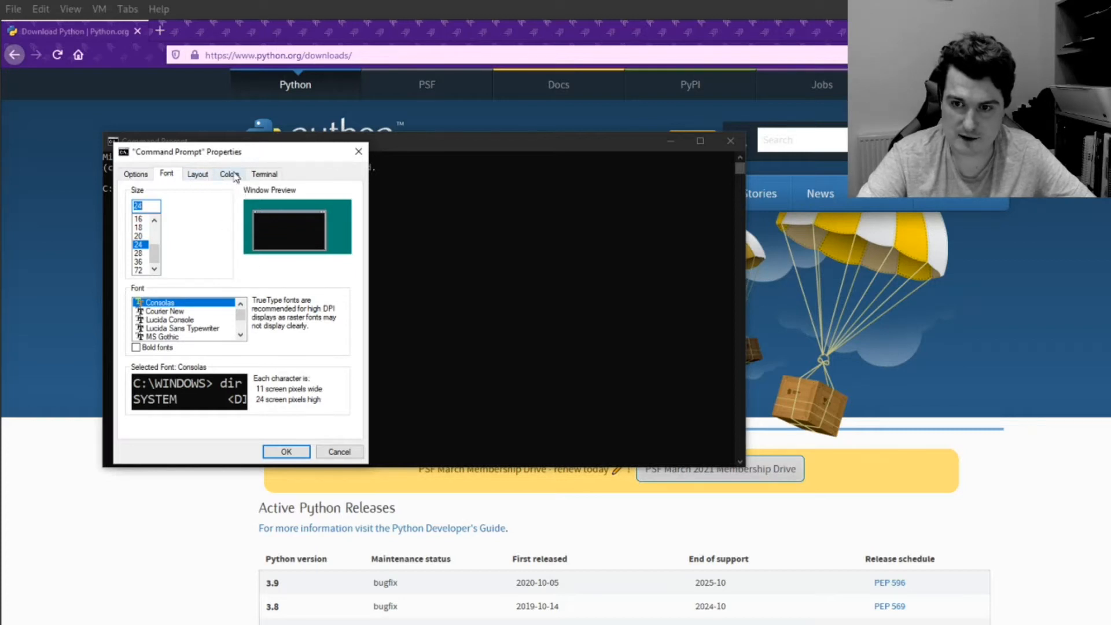
pyautogui.click(229, 174)
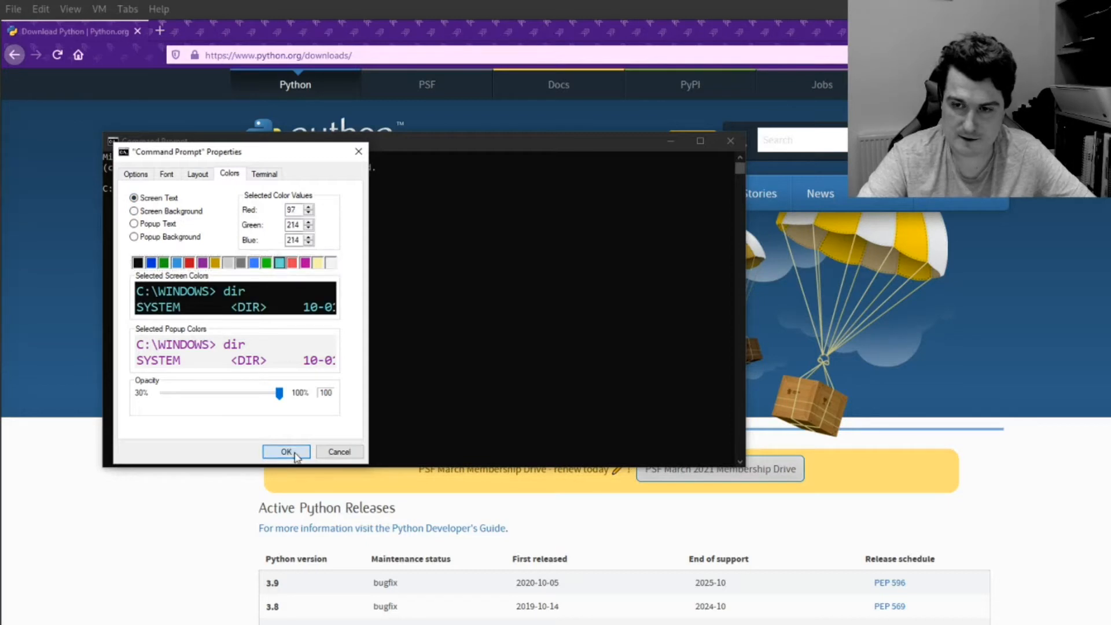
pyautogui.click(285, 451)
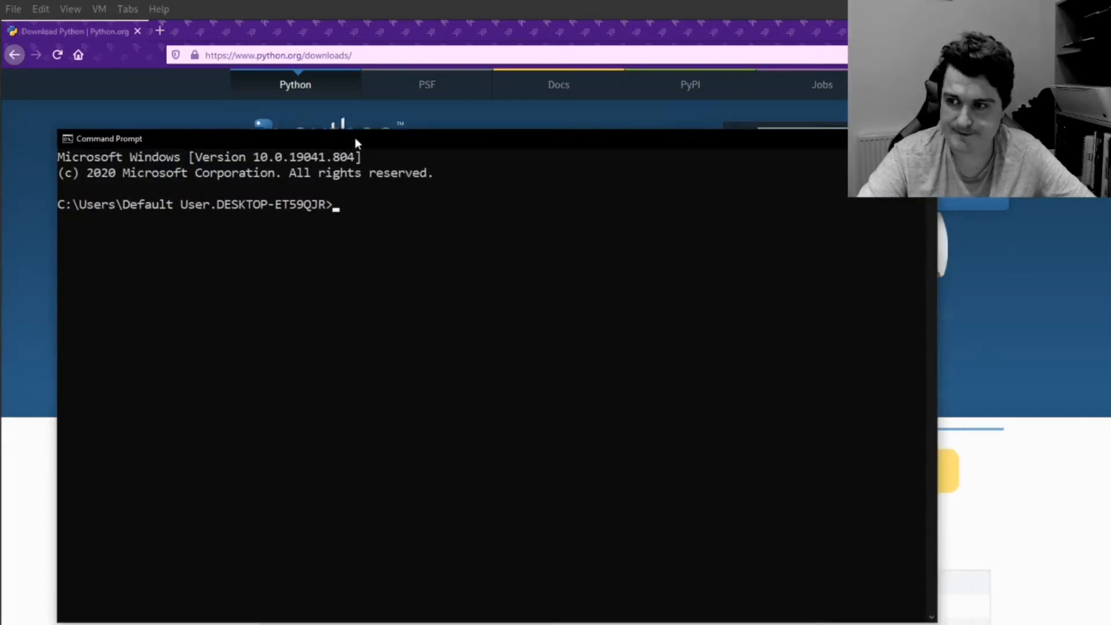
# Launch IDLE 3.9.2 from Start search, evaluate 2+2 to get 4, then exit IDLE
pyautogui.click(396, 217)
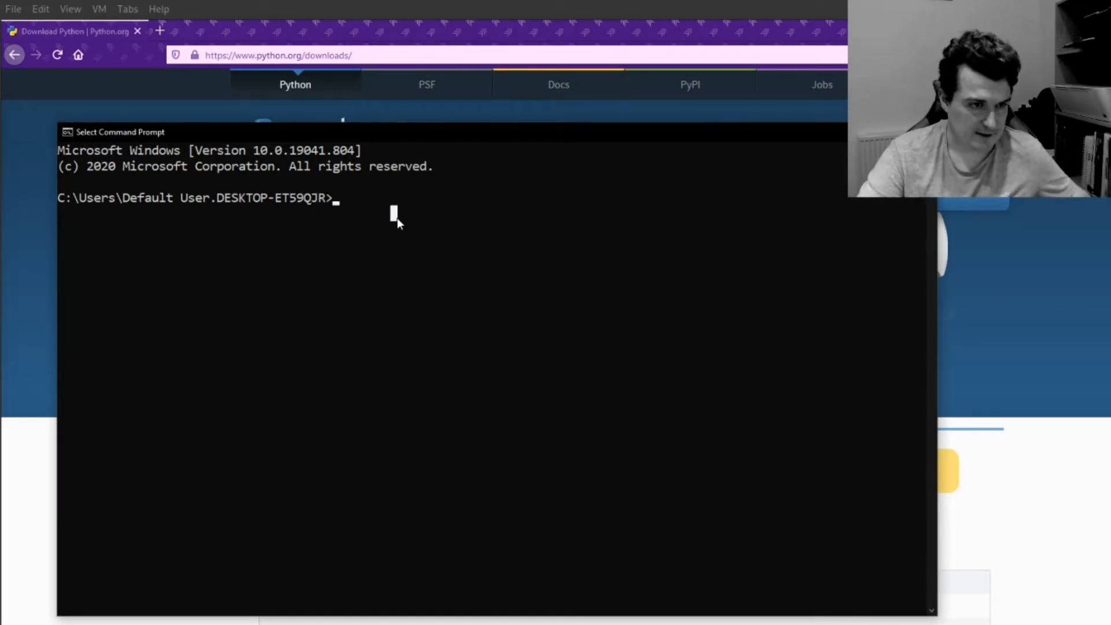
pyautogui.moveTo(144, 431)
pyautogui.write('idle')
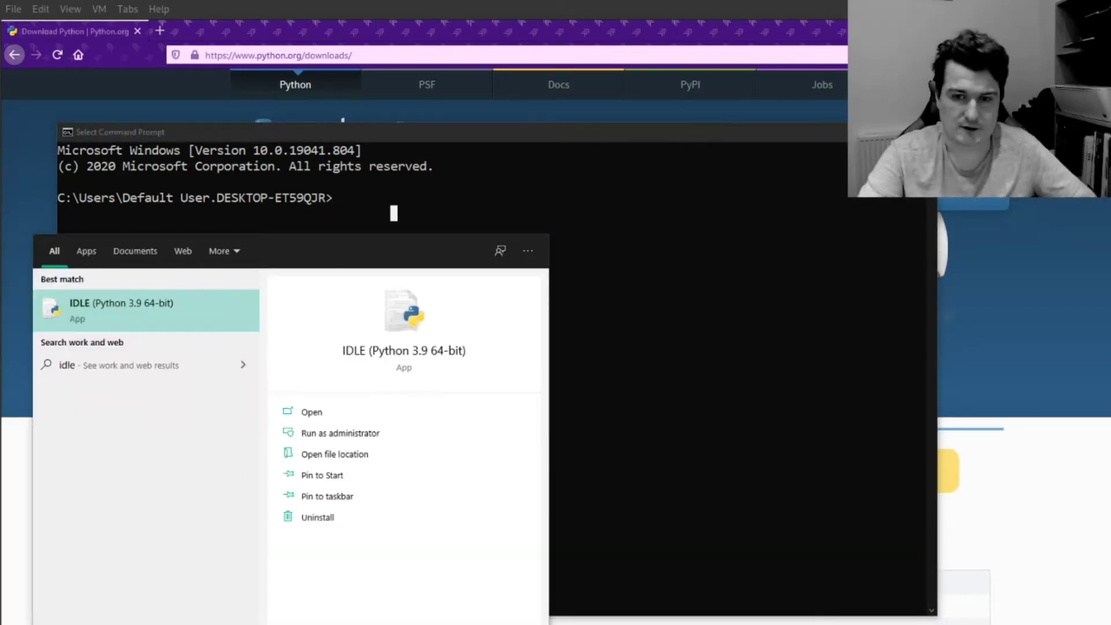
pyautogui.click(661, 361)
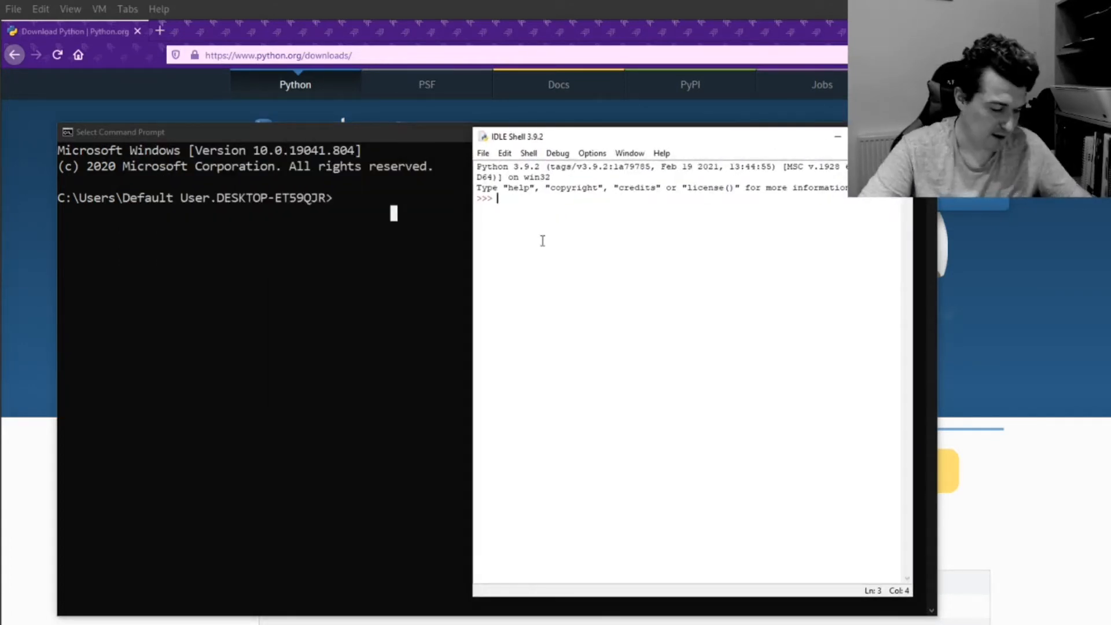
pyautogui.write('2+2')
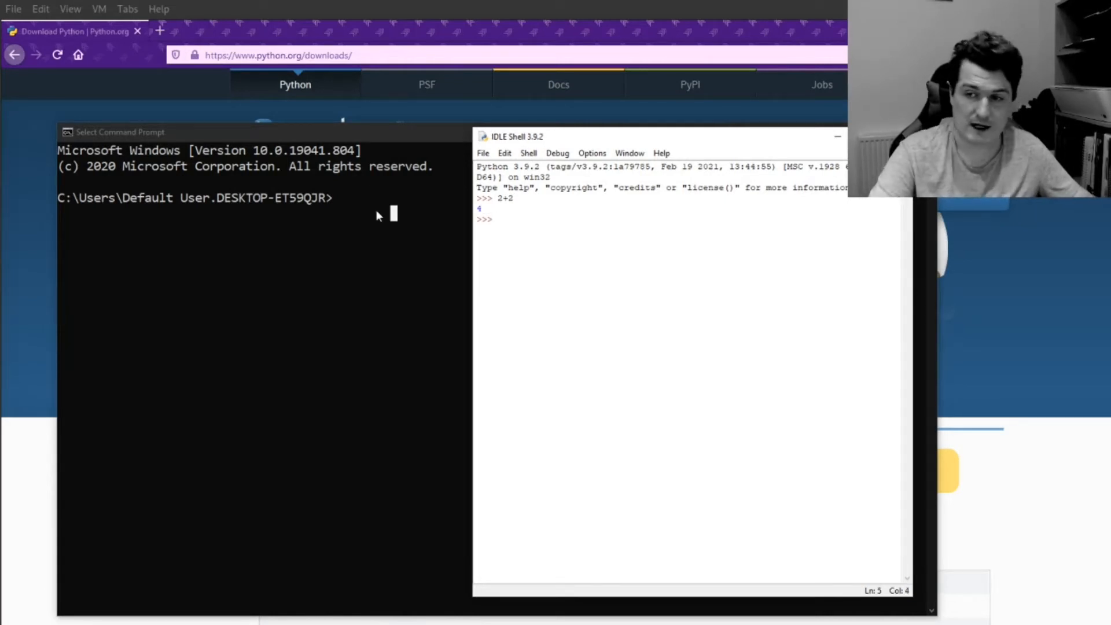
pyautogui.click(483, 153)
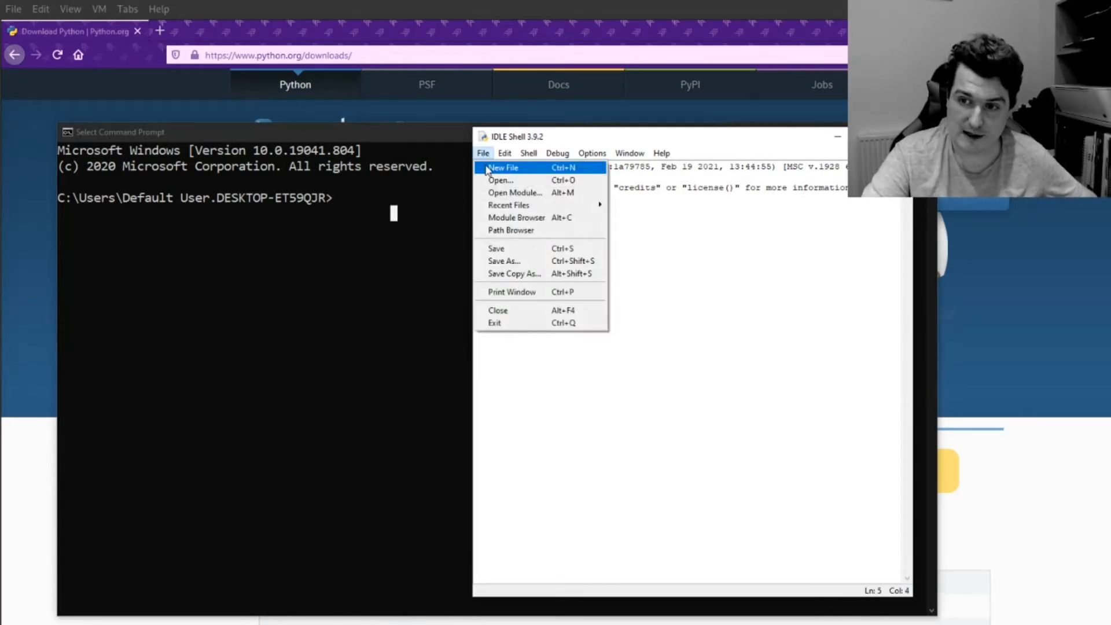
pyautogui.click(502, 167)
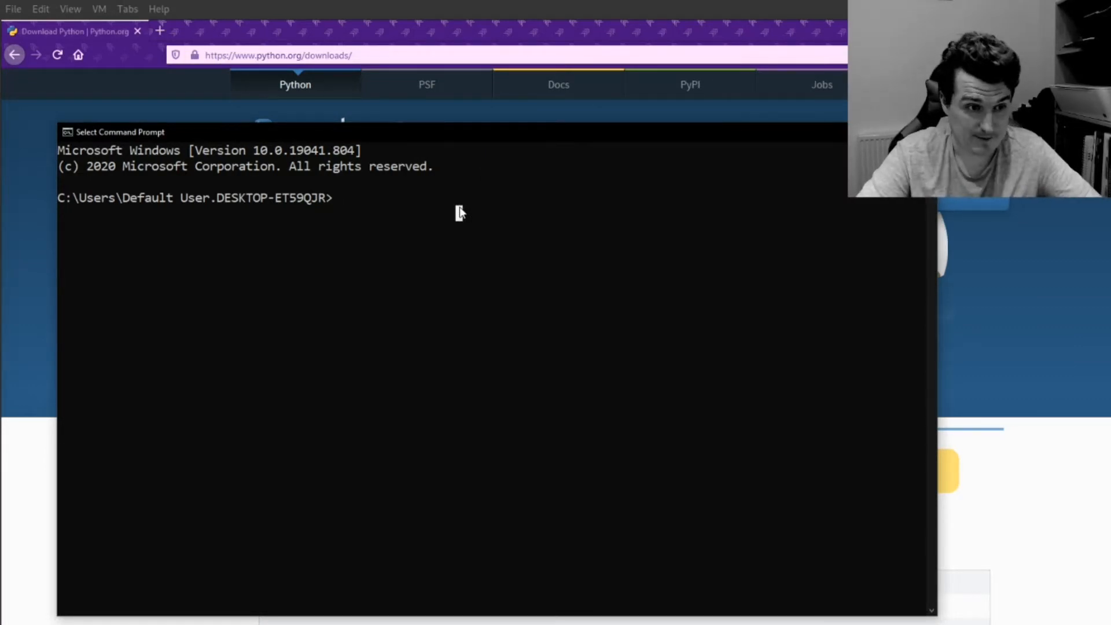
# Install the JupyterLab package with 'pip install jupyterlab'
pyautogui.write('pi')
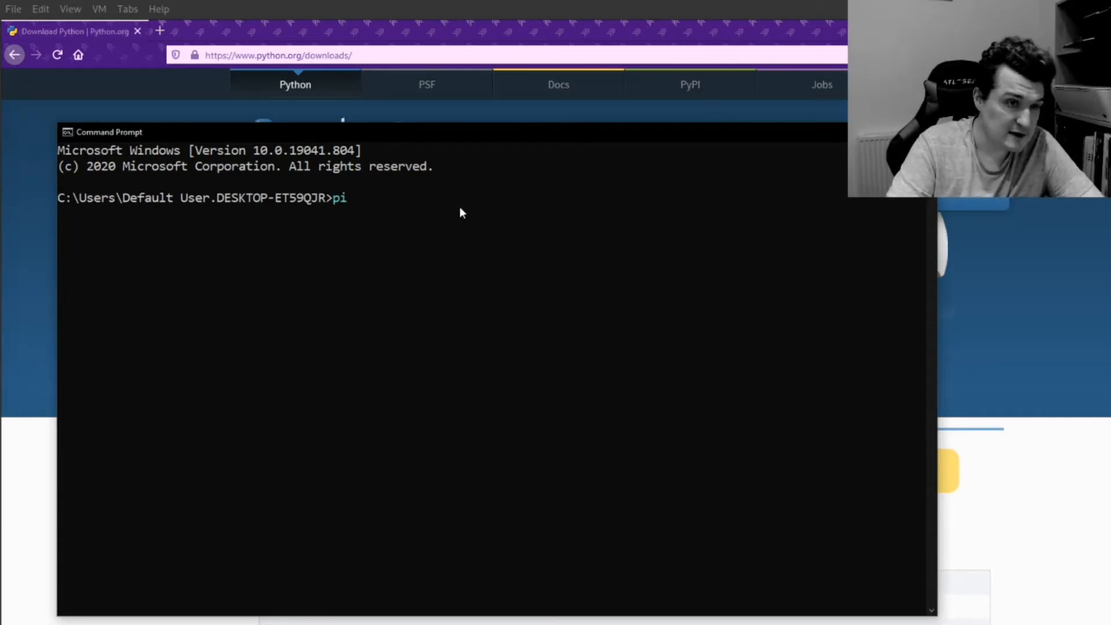
pyautogui.write('p')
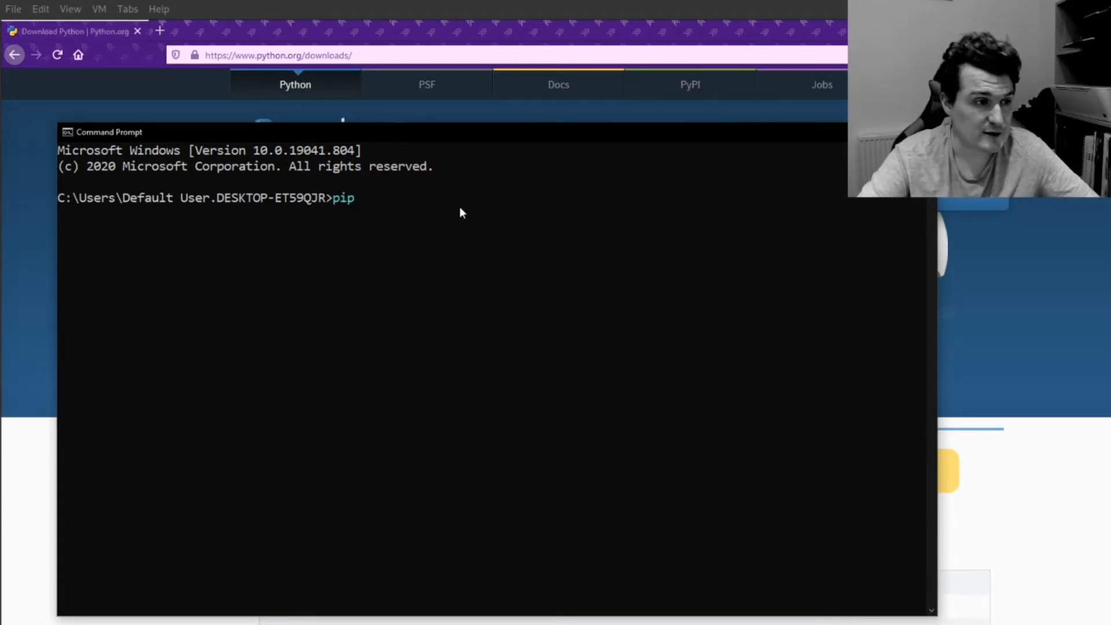
pyautogui.write('ins')
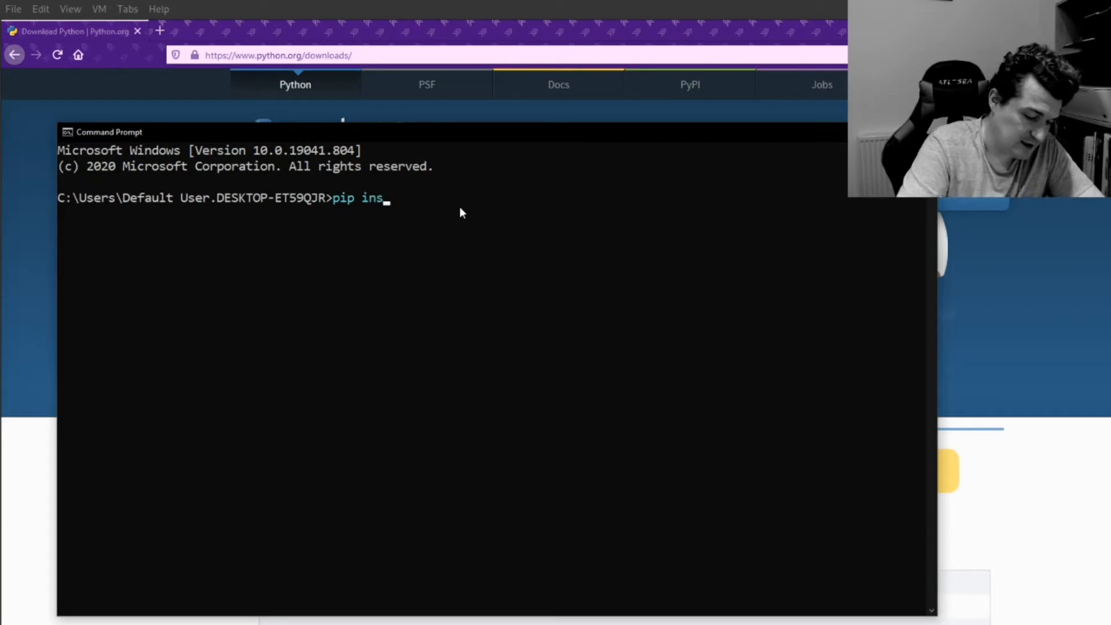
pyautogui.write('tall')
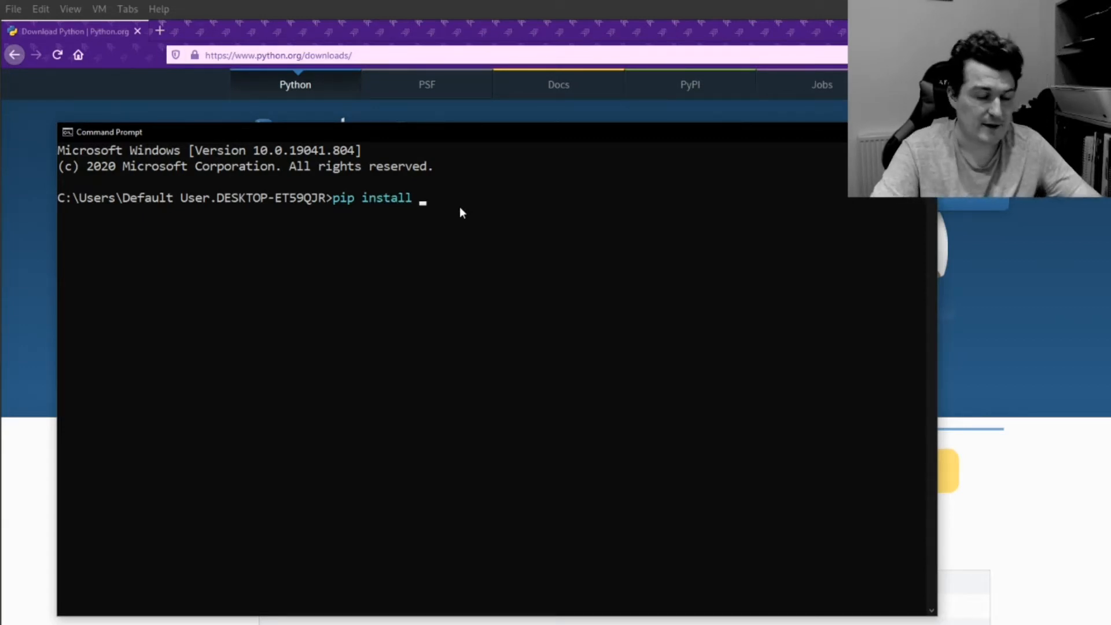
pyautogui.write('jupyt')
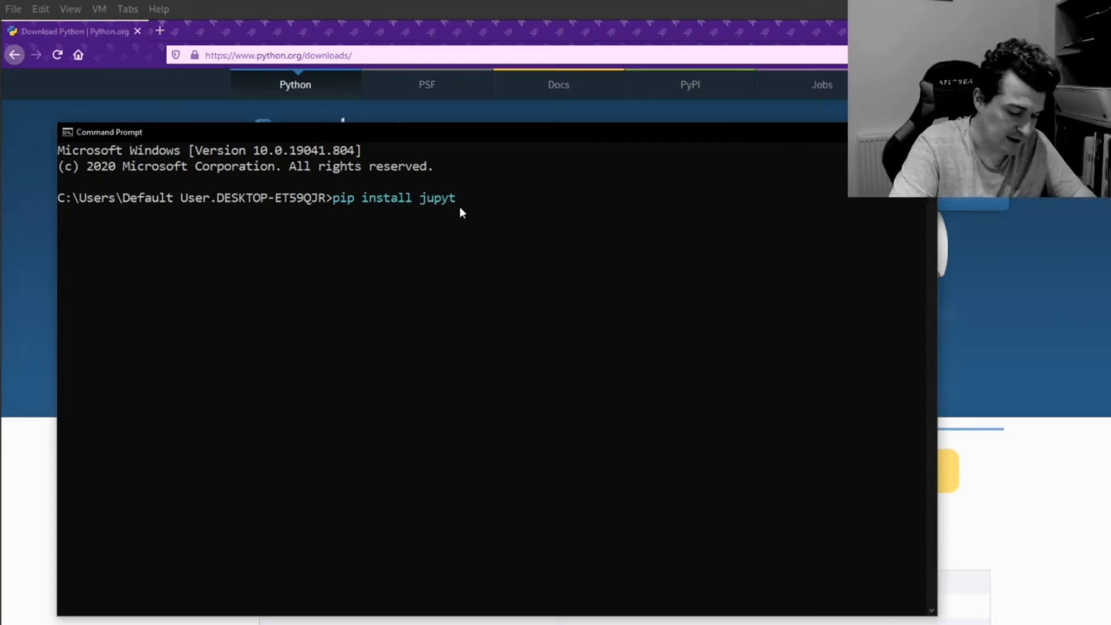
pyautogui.write('erlab')
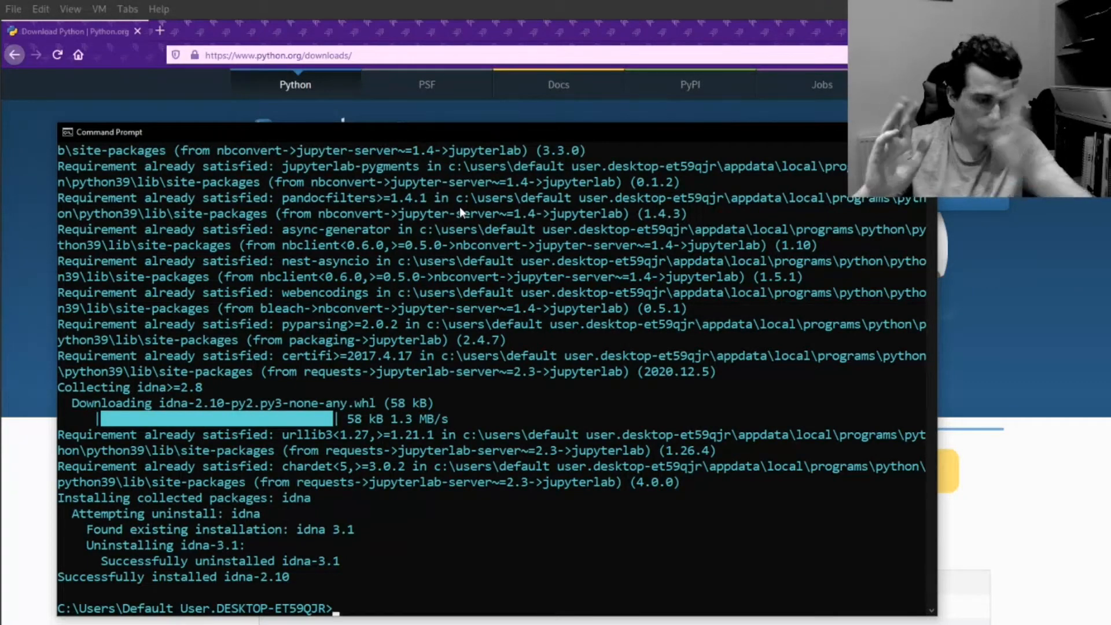
# Clear the console with cls and start JupyterLab with 'jupyter lab'
pyautogui.write('cls')
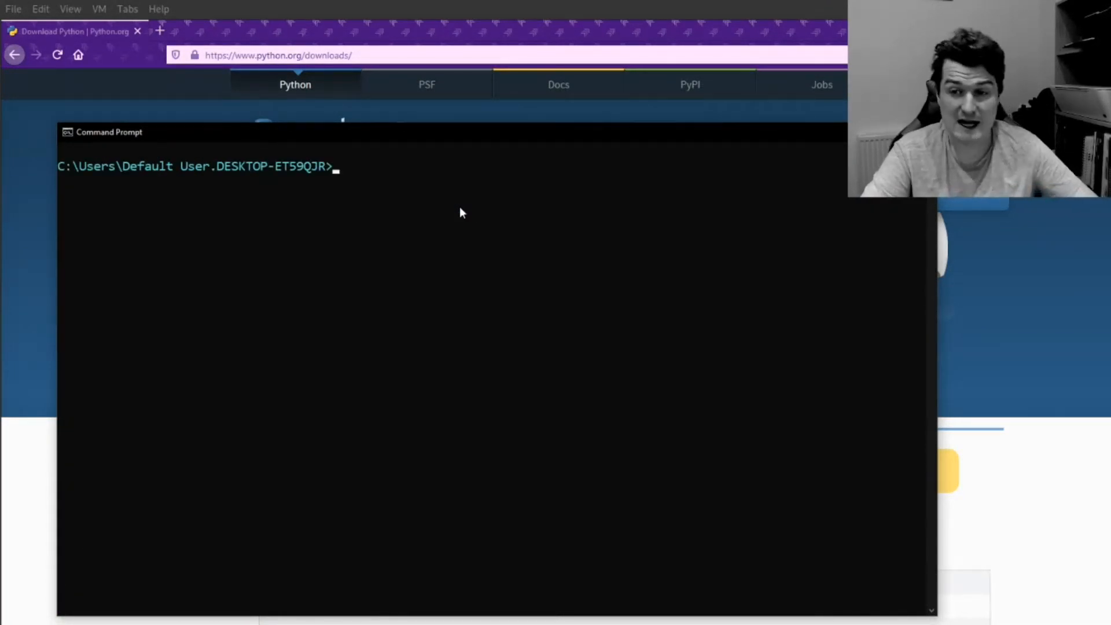
pyautogui.write('ju')
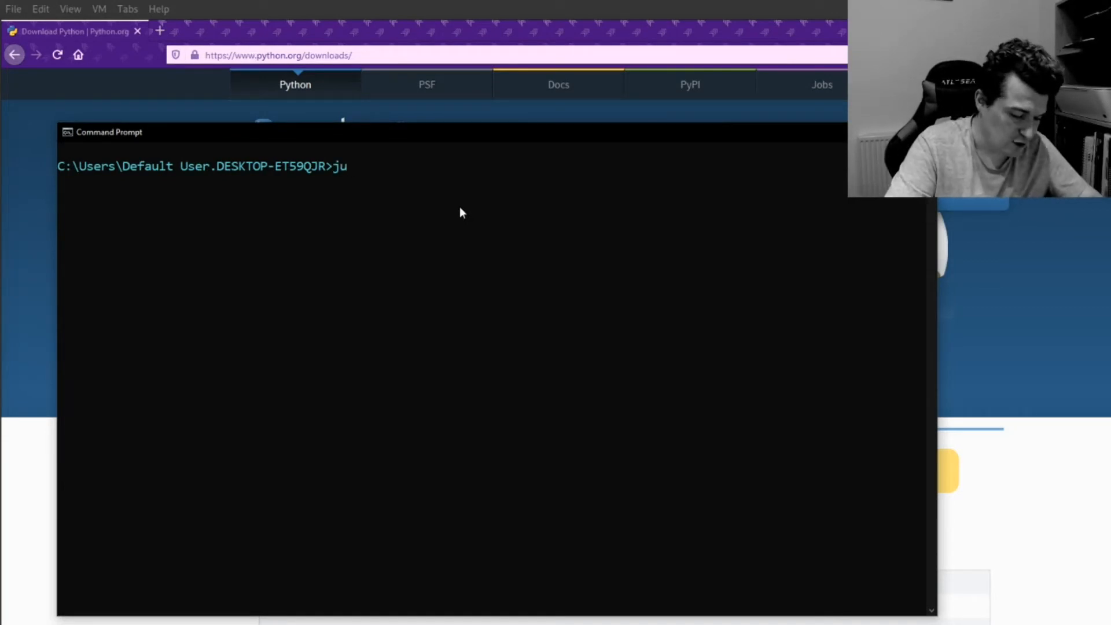
pyautogui.write('pyte')
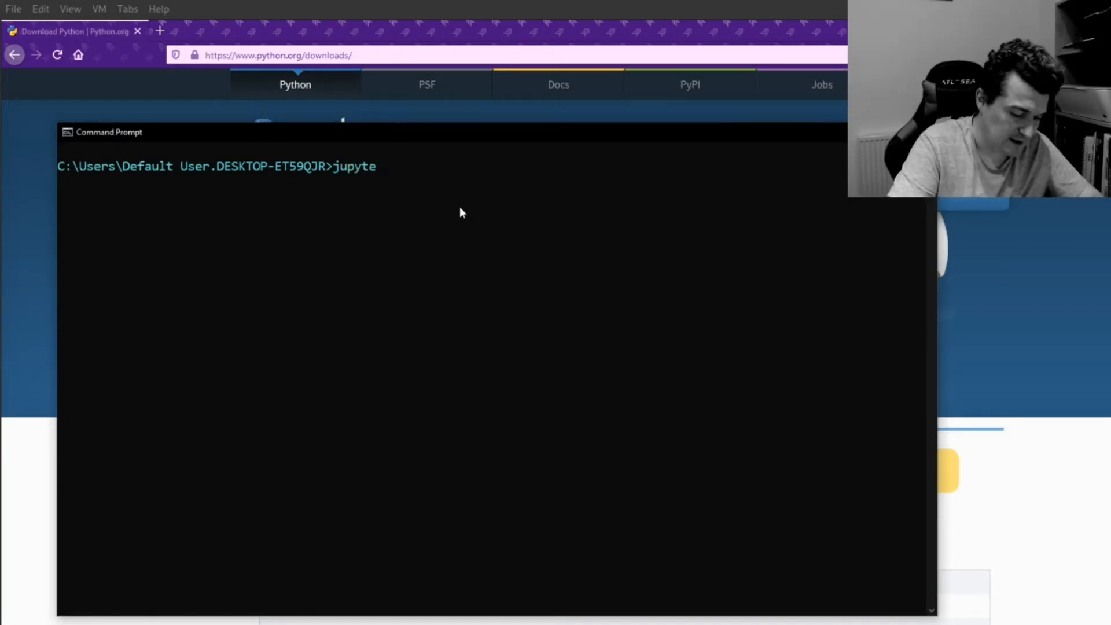
pyautogui.write('r la')
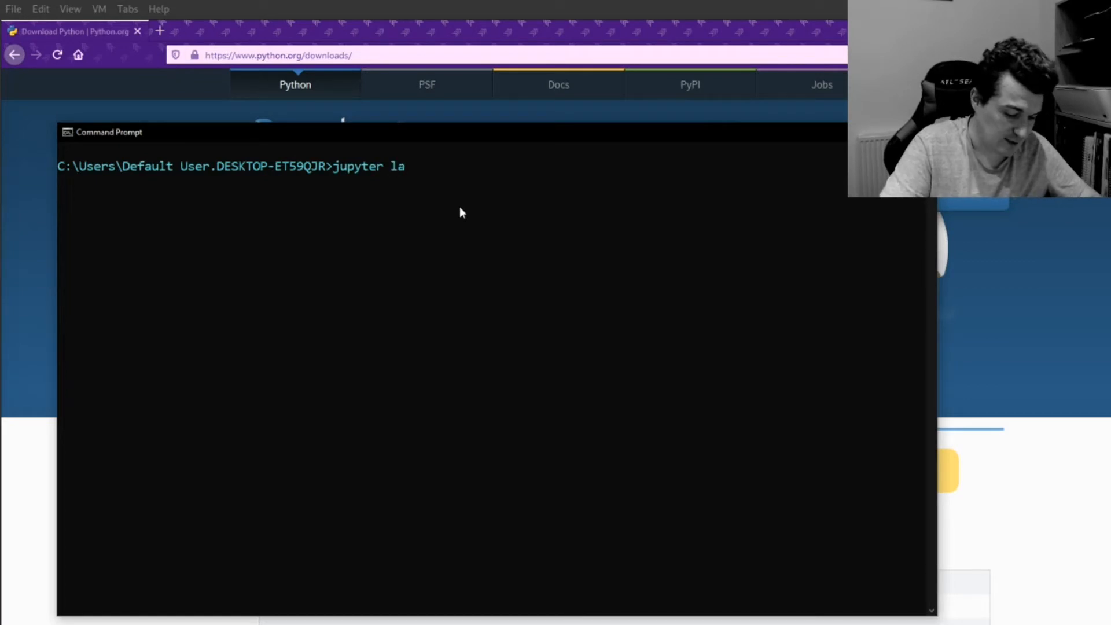
pyautogui.write('b')
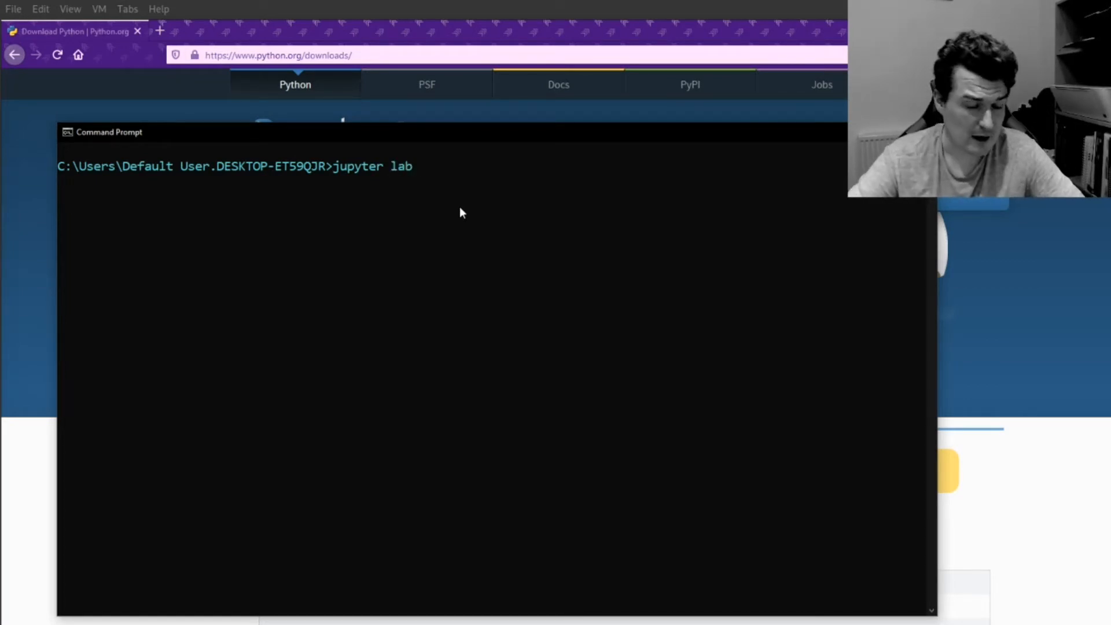
pyautogui.press('Enter')
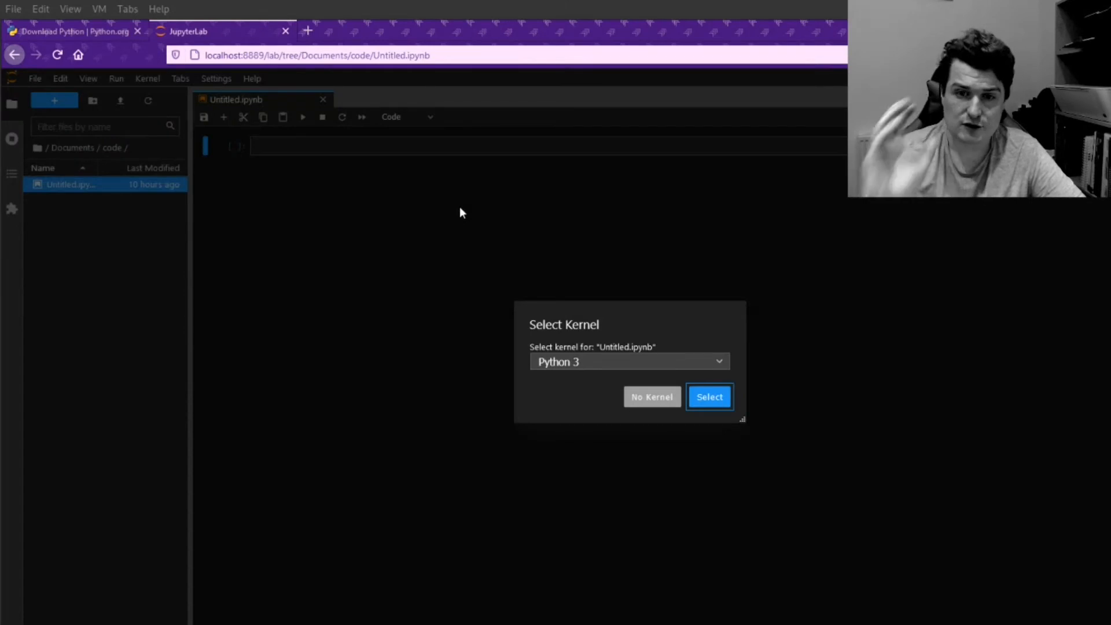
pyautogui.moveTo(589, 368)
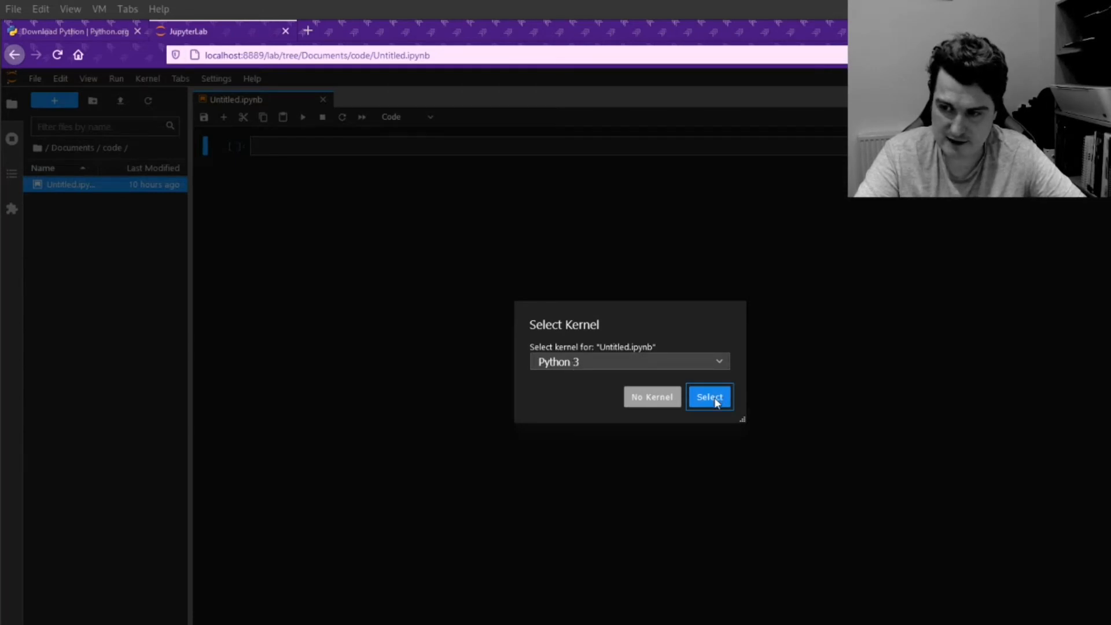
# Confirm Python 3 as the kernel for Untitled.ipynb
pyautogui.click(709, 396)
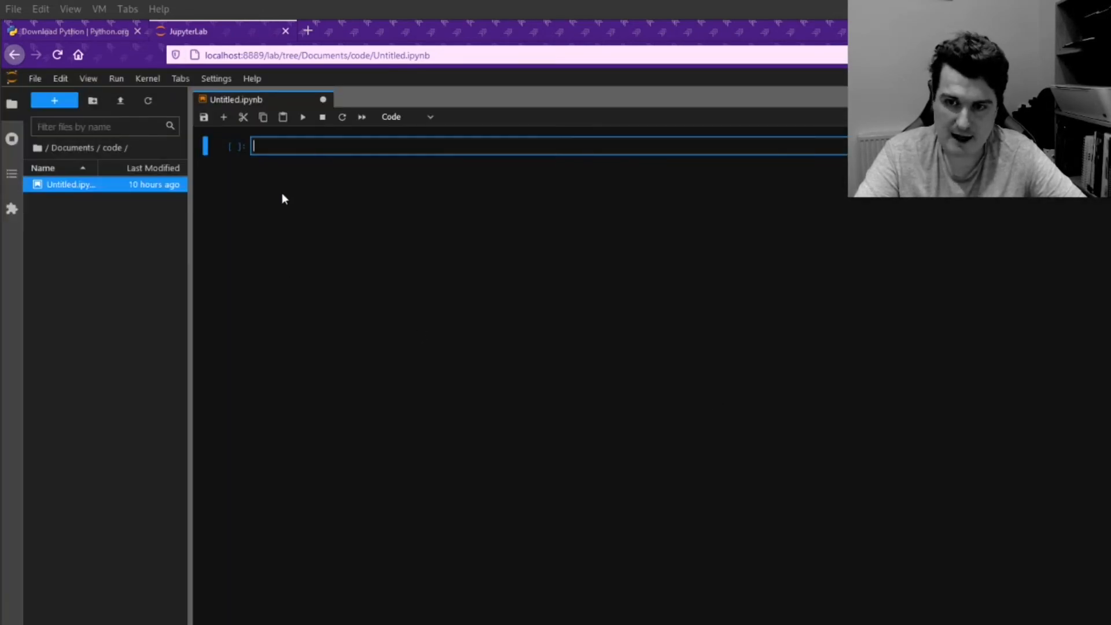
pyautogui.moveTo(534, 292)
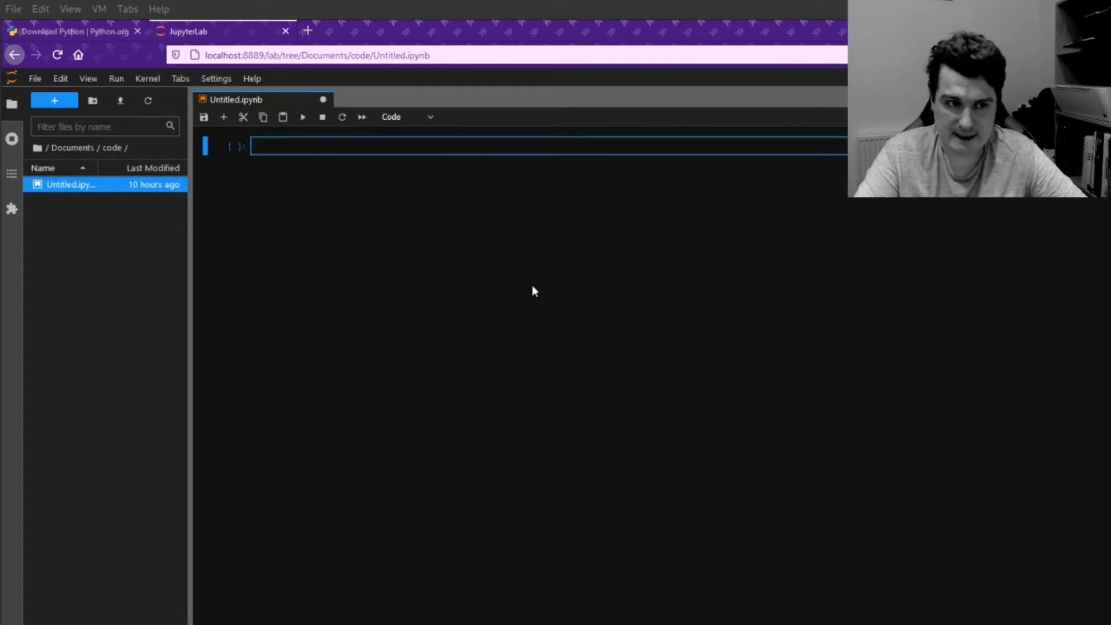
# Enter print("hello") in the first code cell and run it to output hello
pyautogui.click(319, 151)
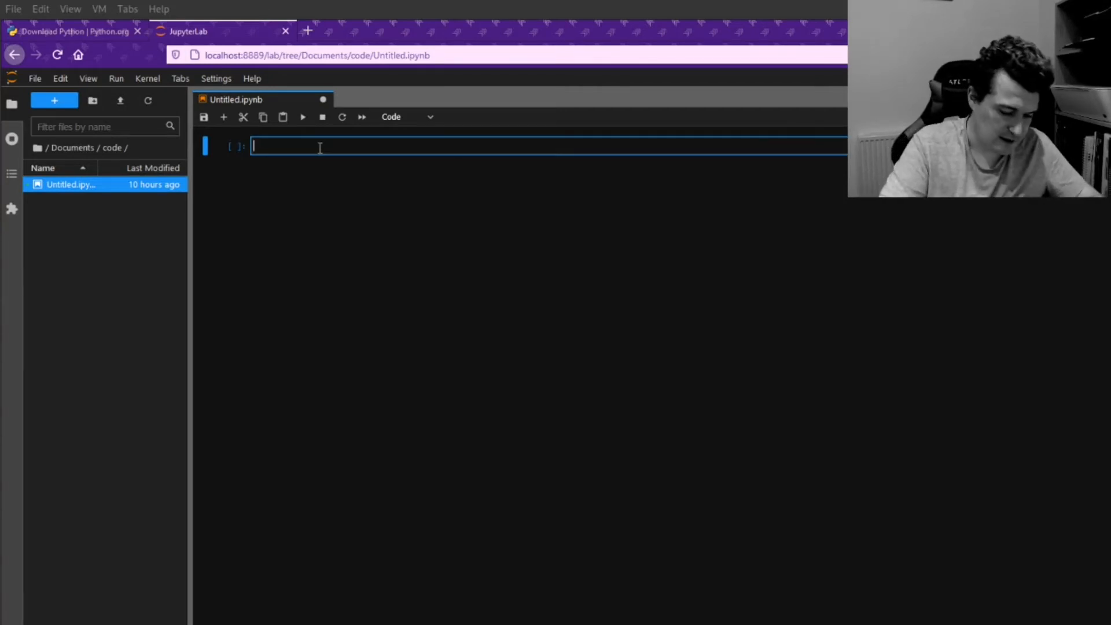
pyautogui.write('print(')
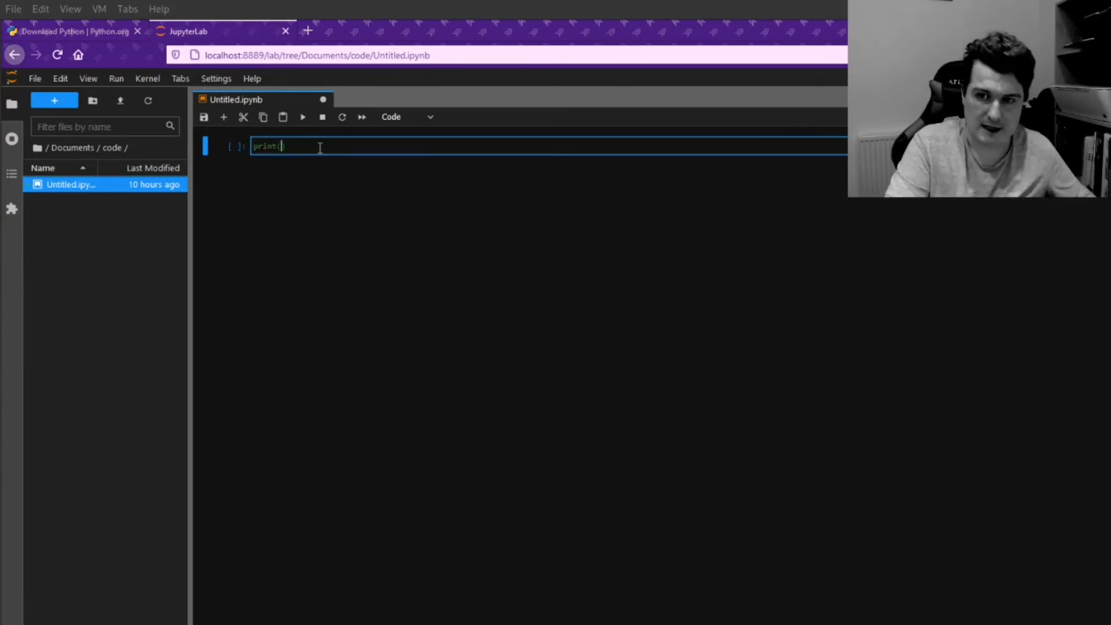
pyautogui.write('("")')
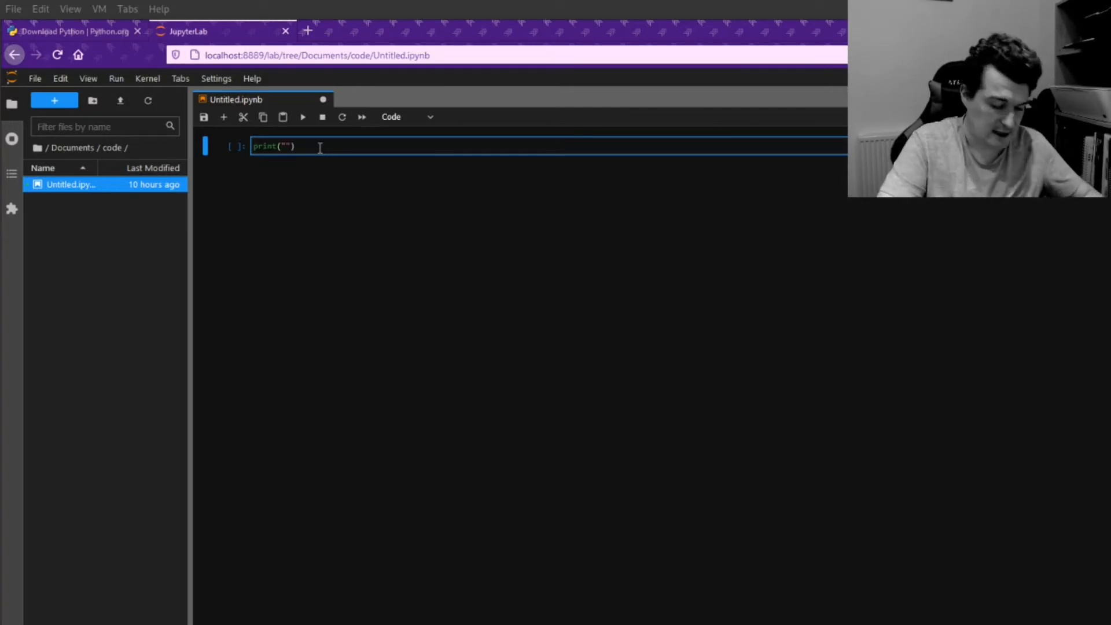
pyautogui.write('hello')
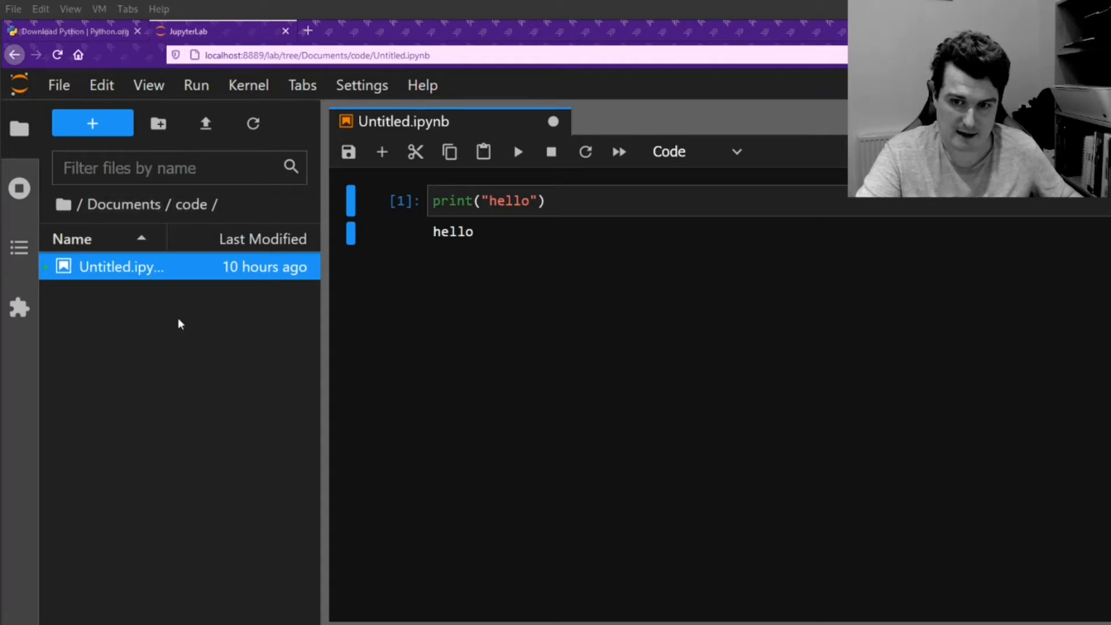
pyautogui.moveTo(220, 332)
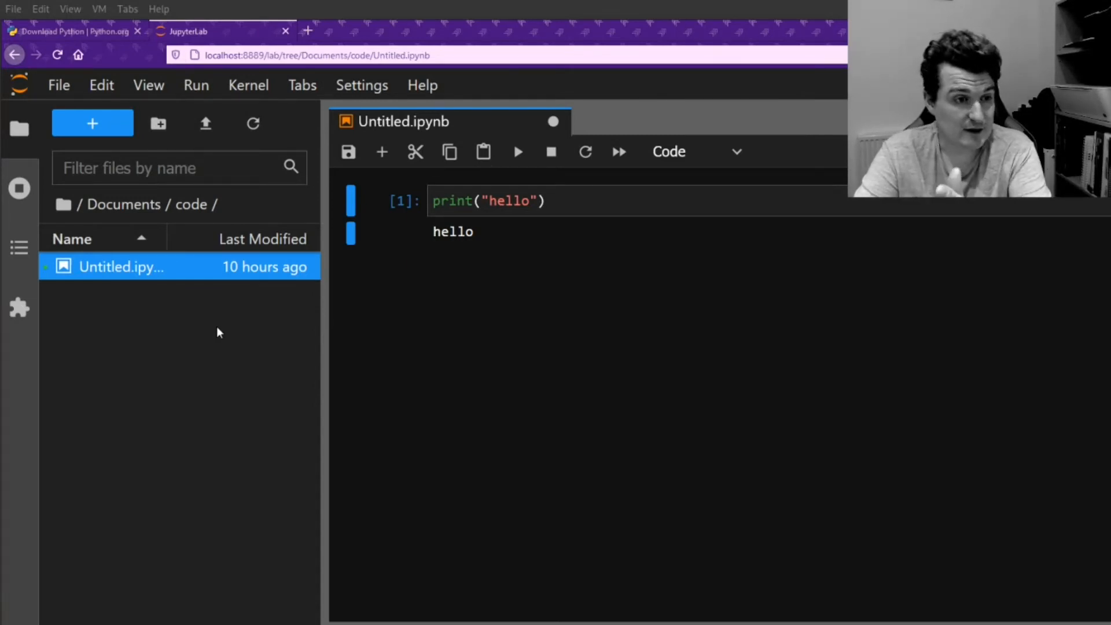
pyautogui.moveTo(528, 251)
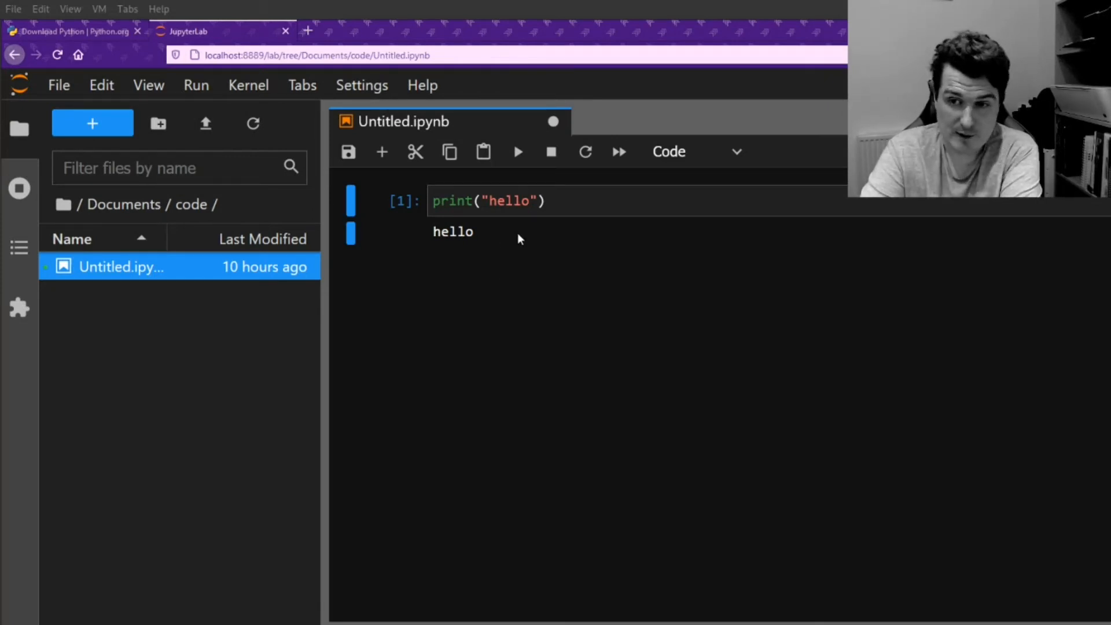
# Switch to the Moodle NPA Data Science course tab at the Week 7 section
pyautogui.click(223, 10)
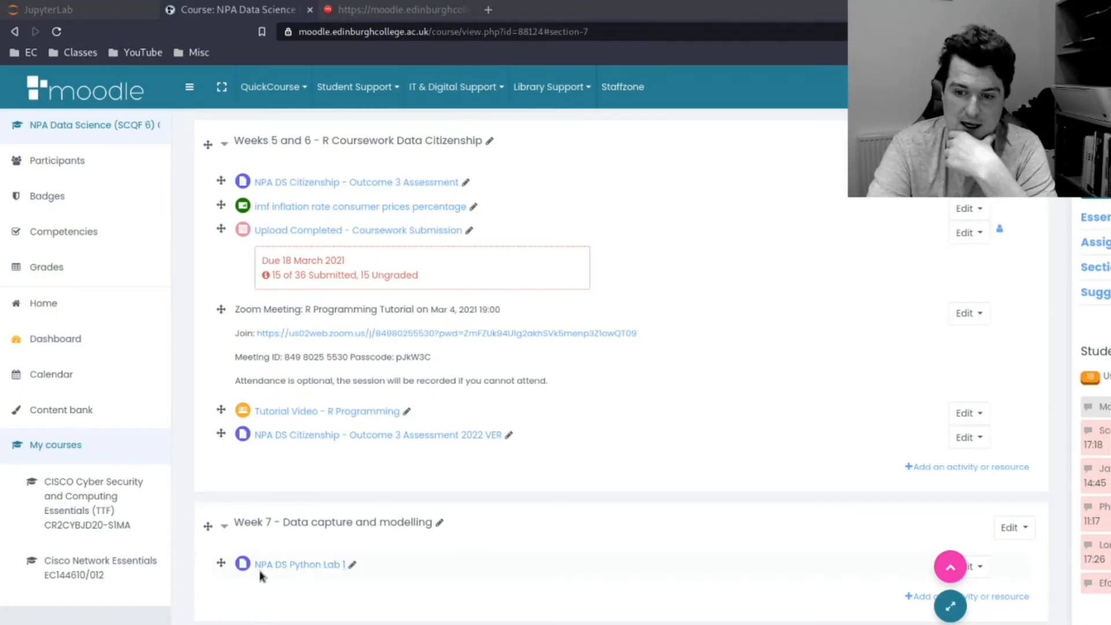
pyautogui.moveTo(305, 569)
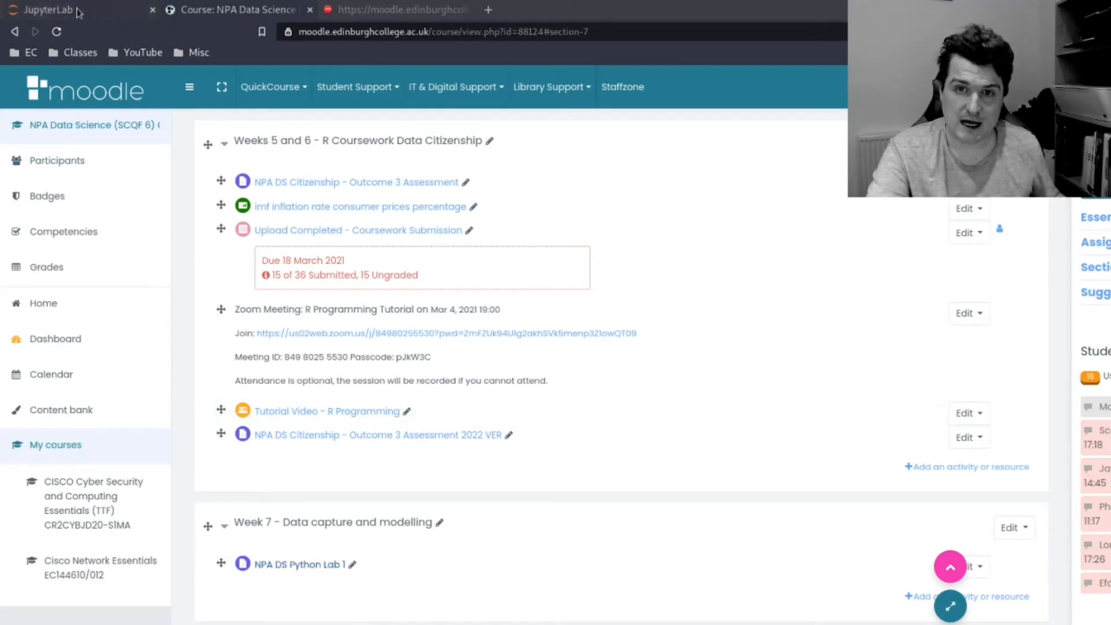
# Return to JupyterLab with the npads_lab1 (1).ipynb Python lab notebook
pyautogui.click(41, 10)
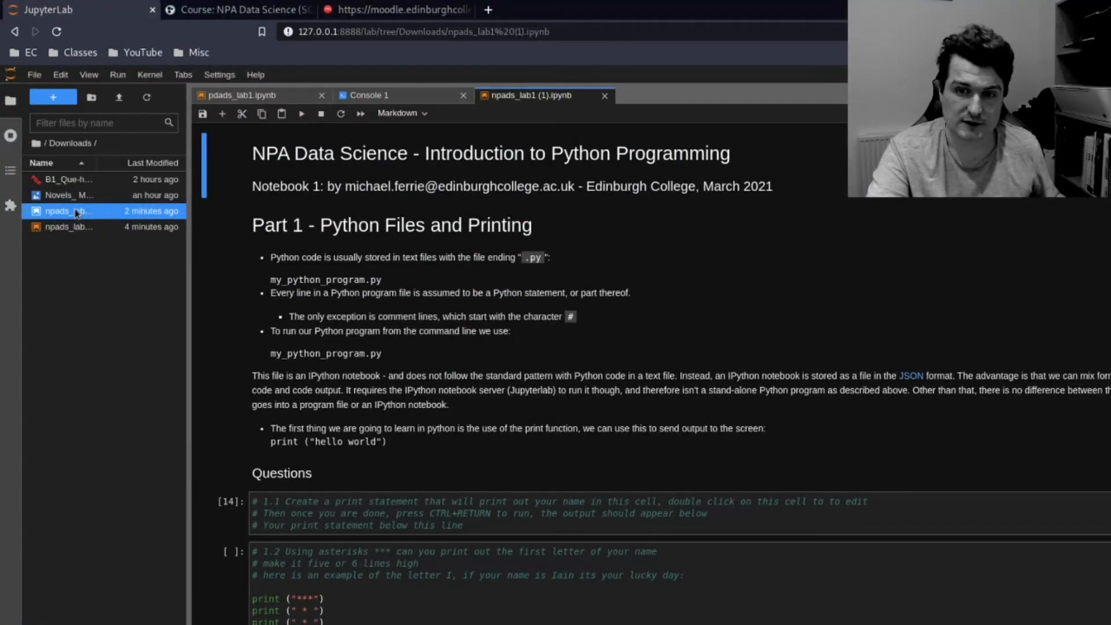
pyautogui.moveTo(101, 223)
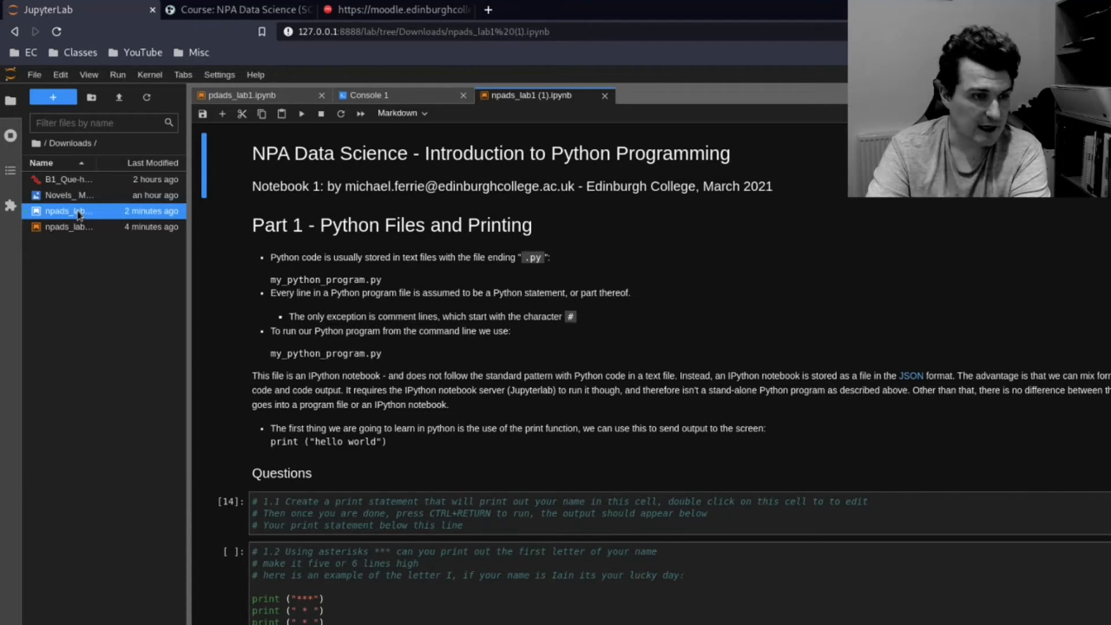
pyautogui.moveTo(485, 296)
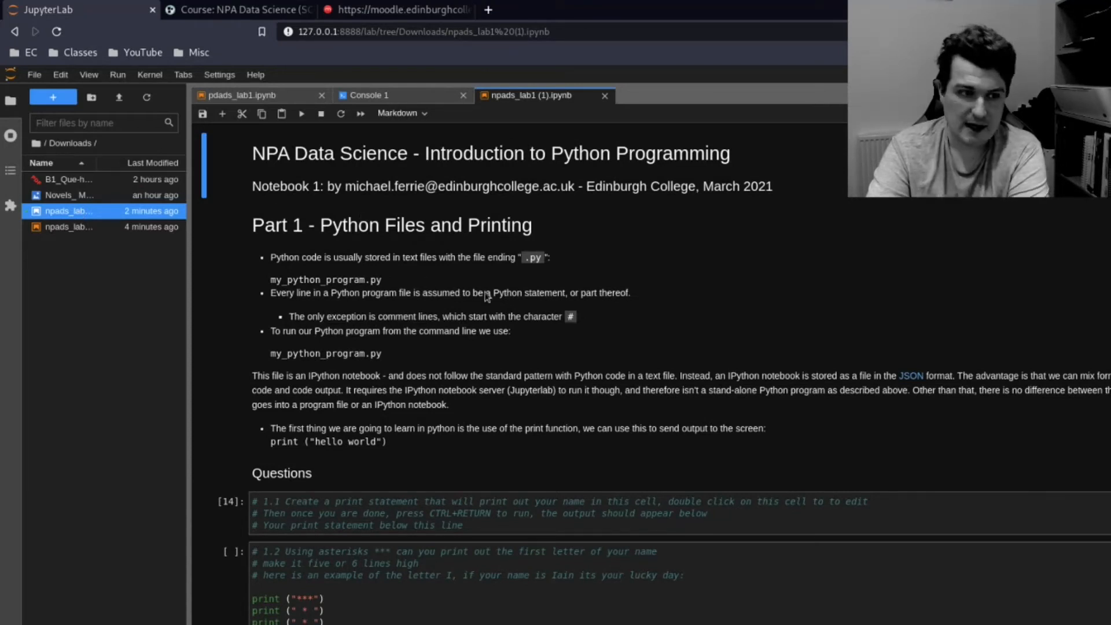
pyautogui.moveTo(592, 325)
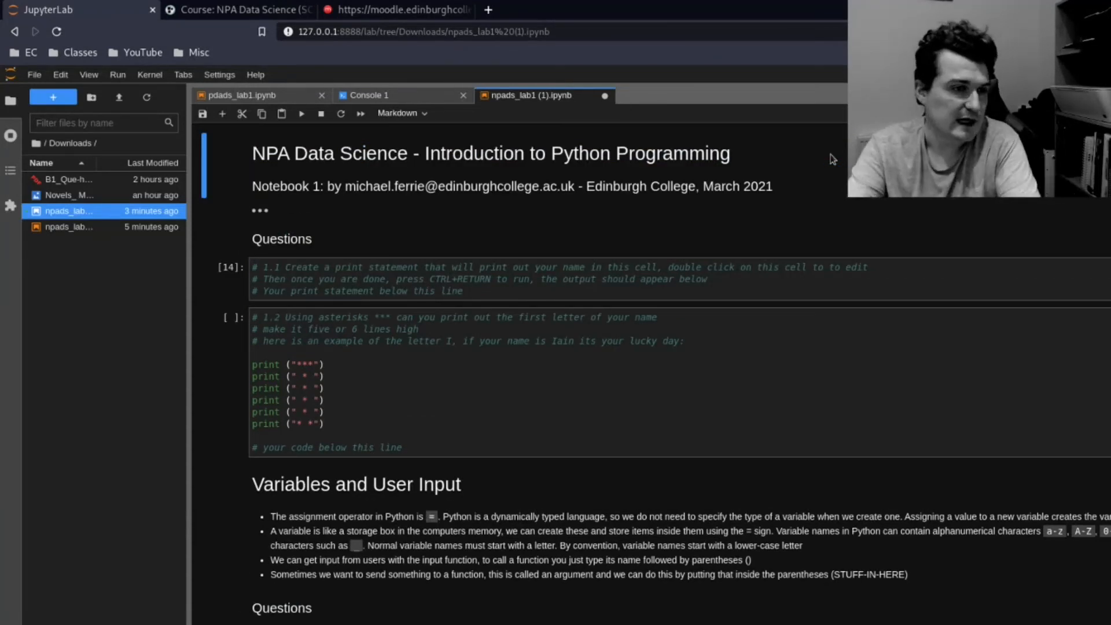
# Run the question 1.1 code cell with Ctrl+Enter
pyautogui.click(580, 291)
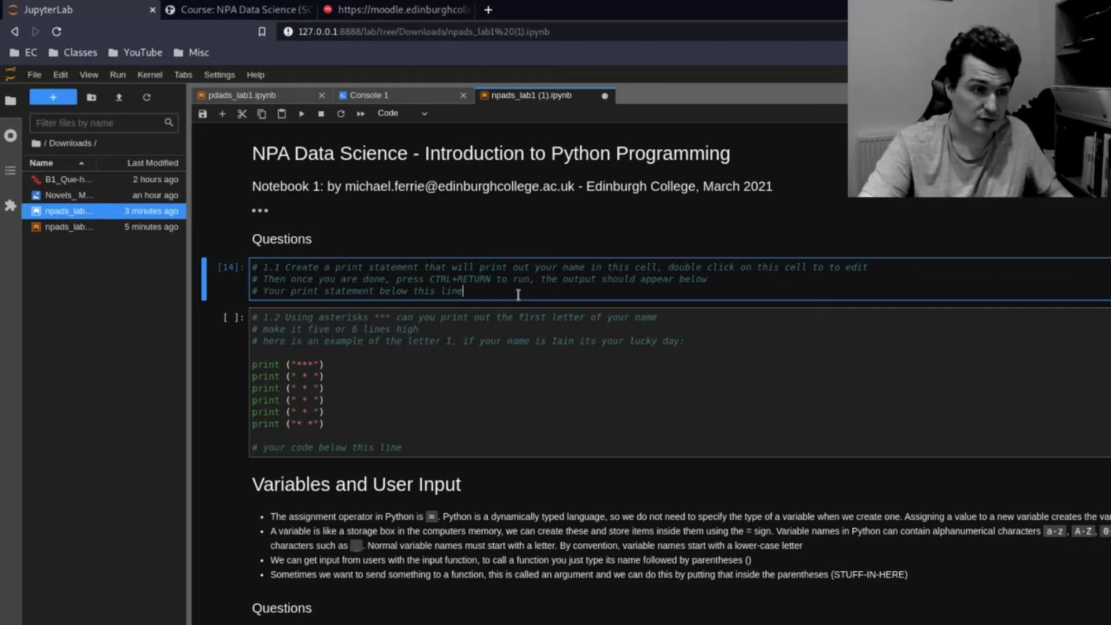
pyautogui.press('Ctrl+Enter')
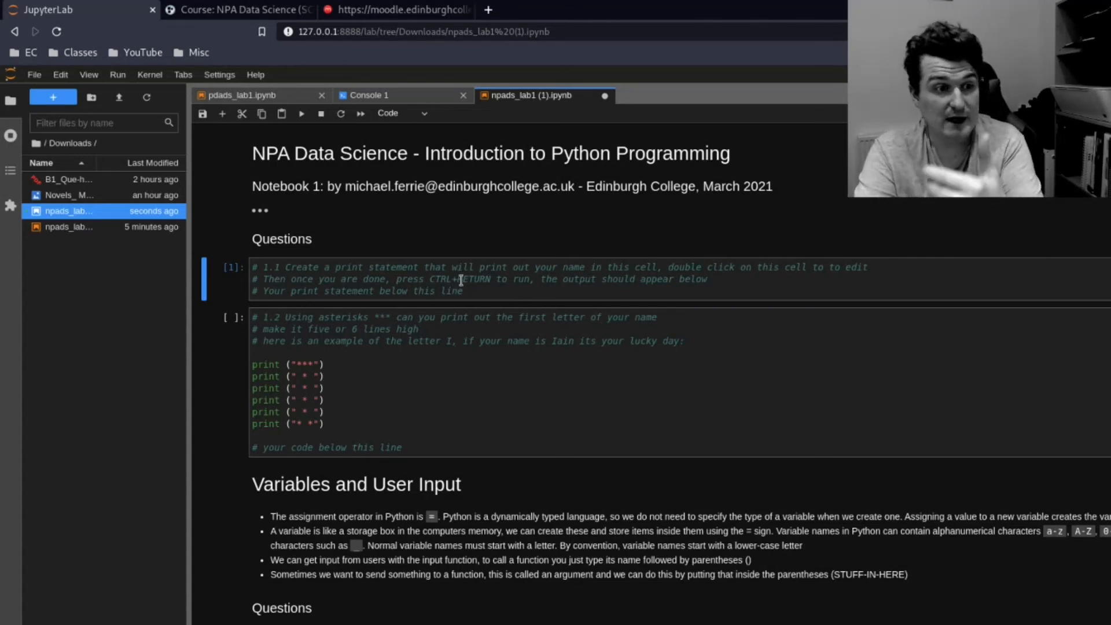
pyautogui.scroll(-3)
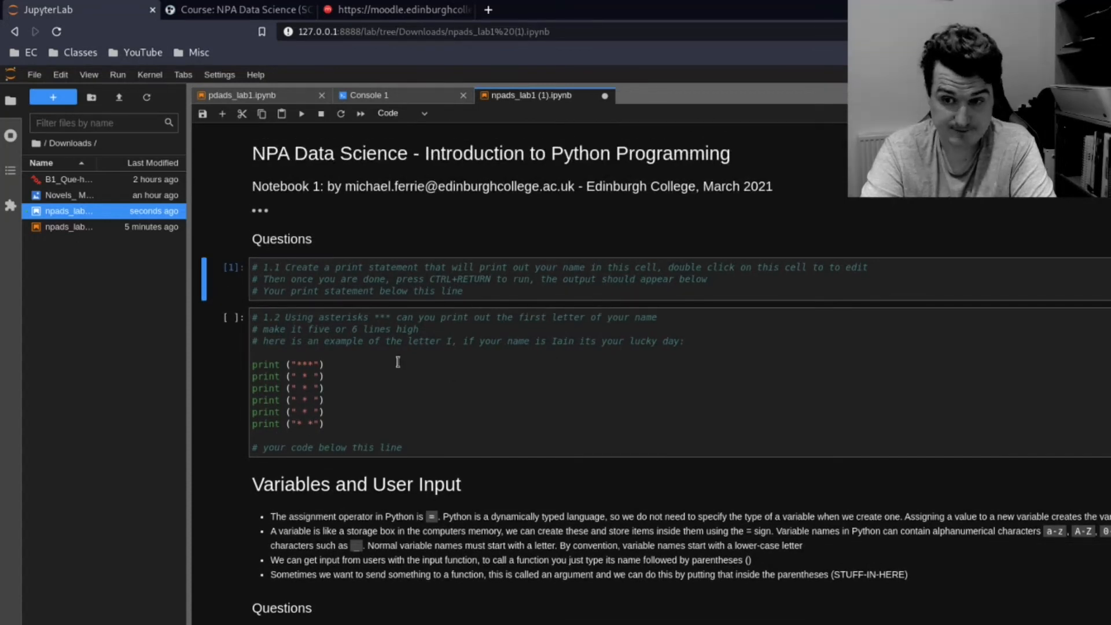
pyautogui.scroll(-3)
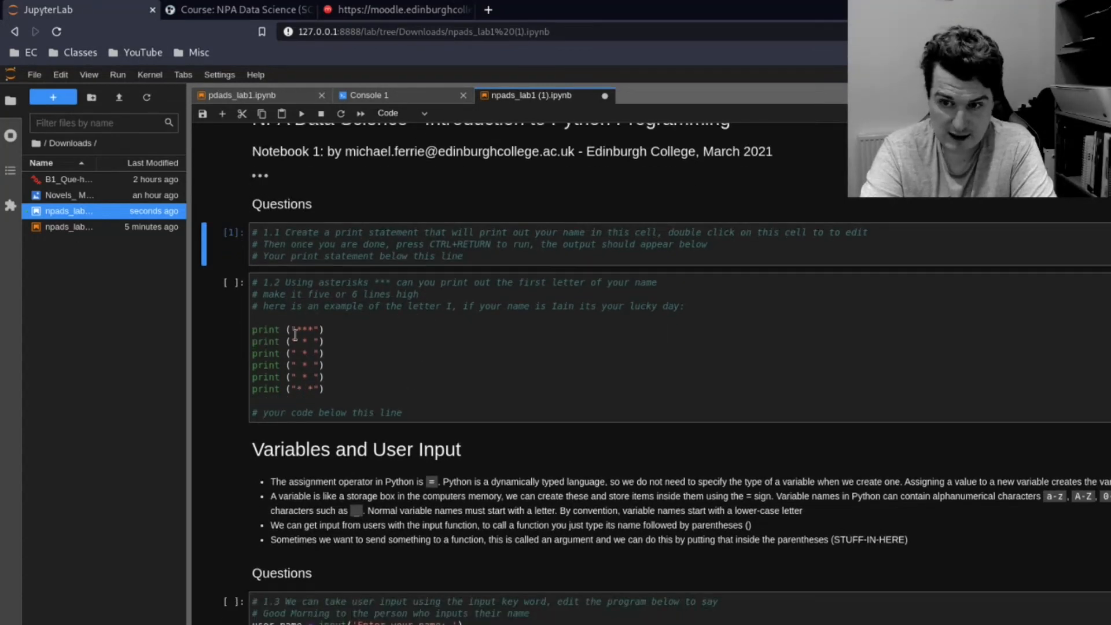
# Run question 1.2 to print the asterisk letter I, then scroll to Variables and User Input
pyautogui.click(327, 389)
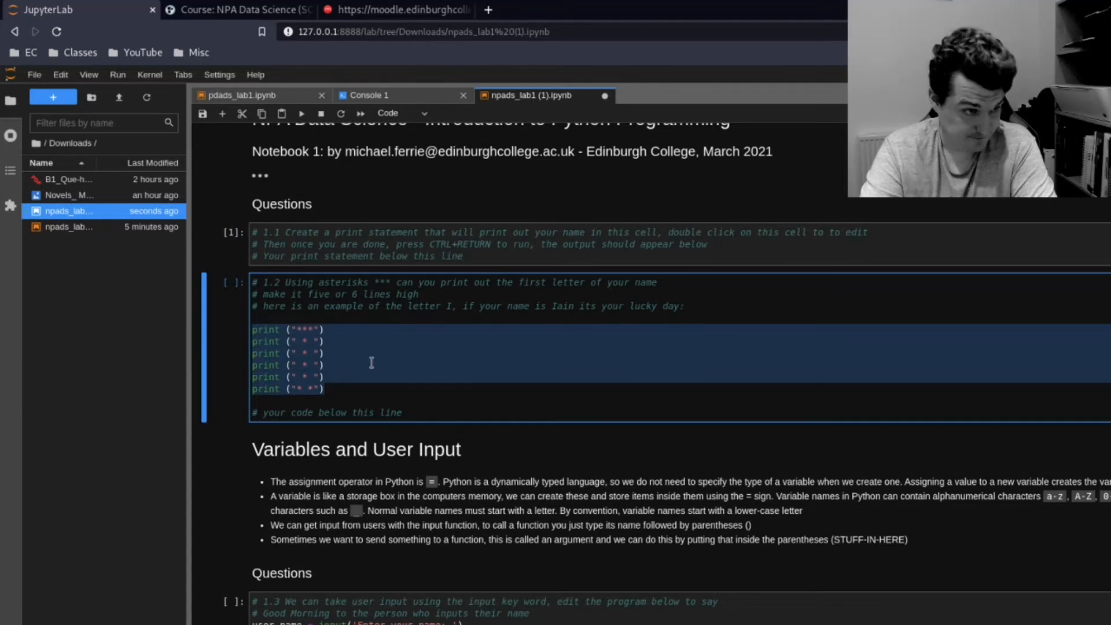
pyautogui.click(324, 377)
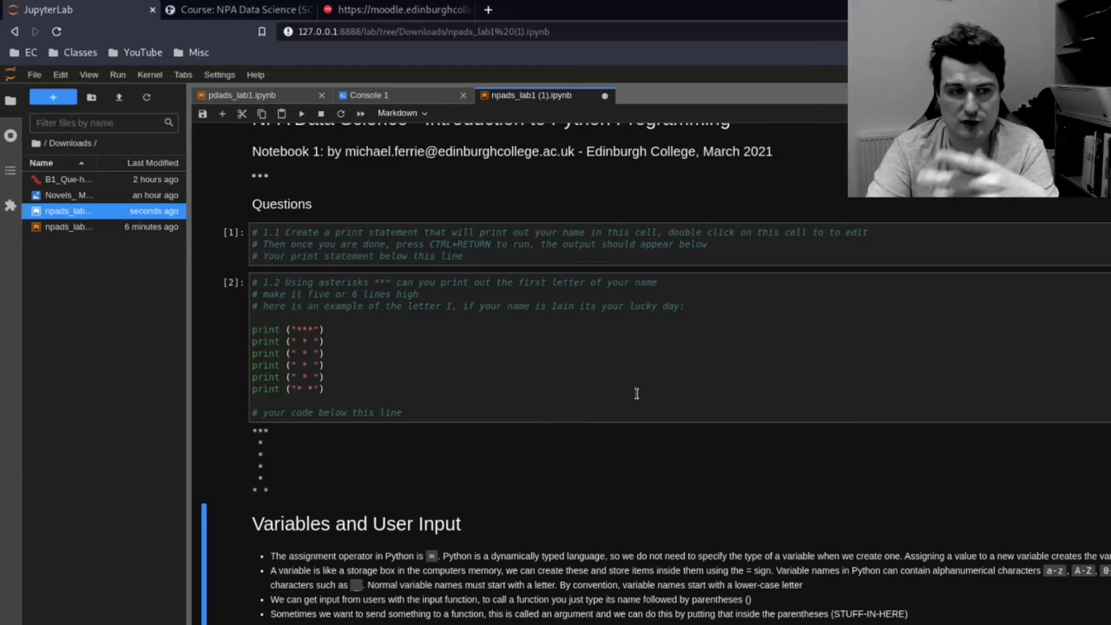
pyautogui.scroll(-3)
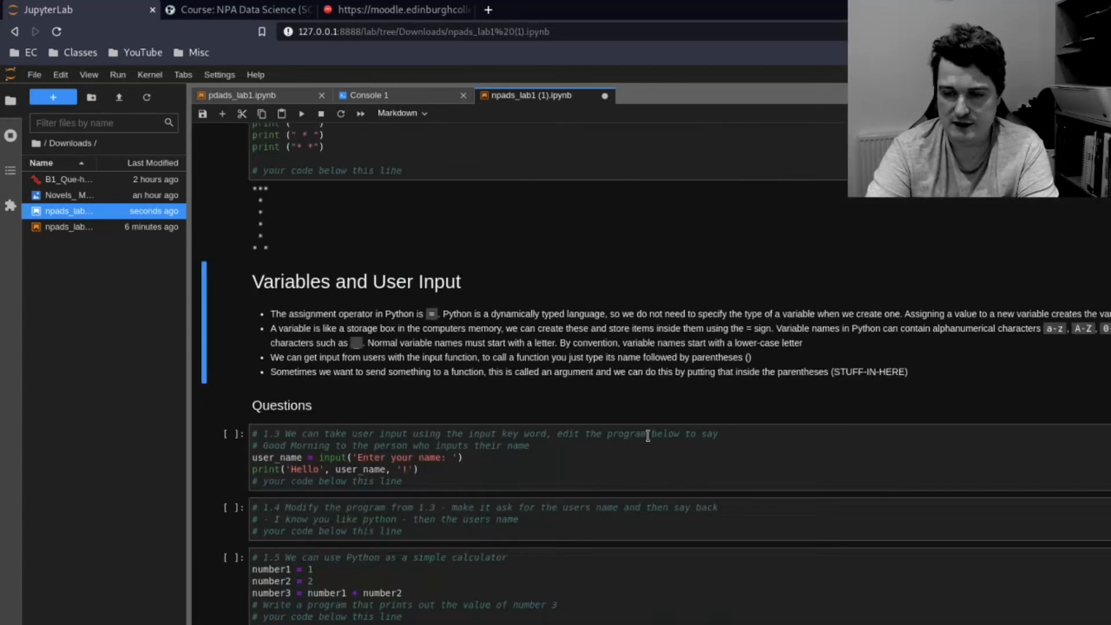
pyautogui.scroll(-3)
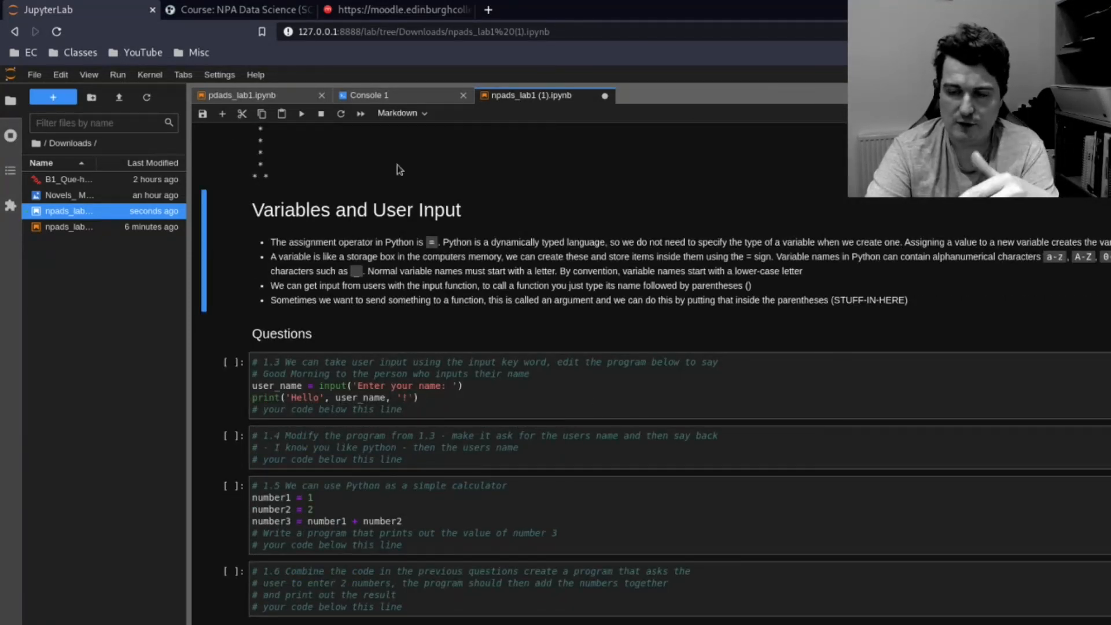
pyautogui.scroll(-3)
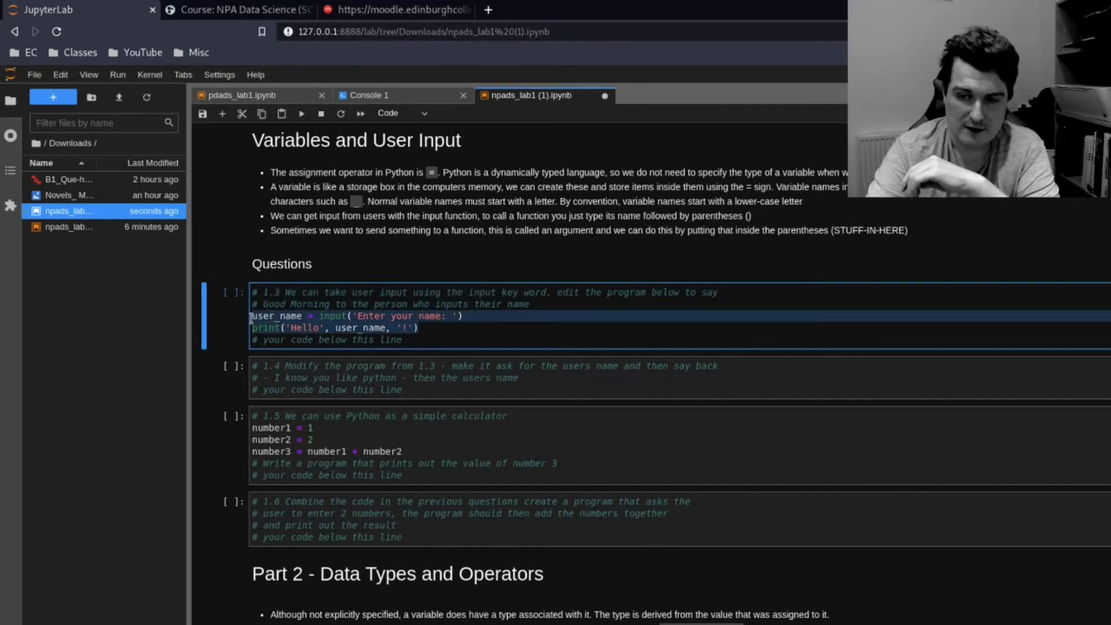
# Run question 1.3 and enter the name 'Michael' so it prints 'Hello Michael !'
pyautogui.click(438, 328)
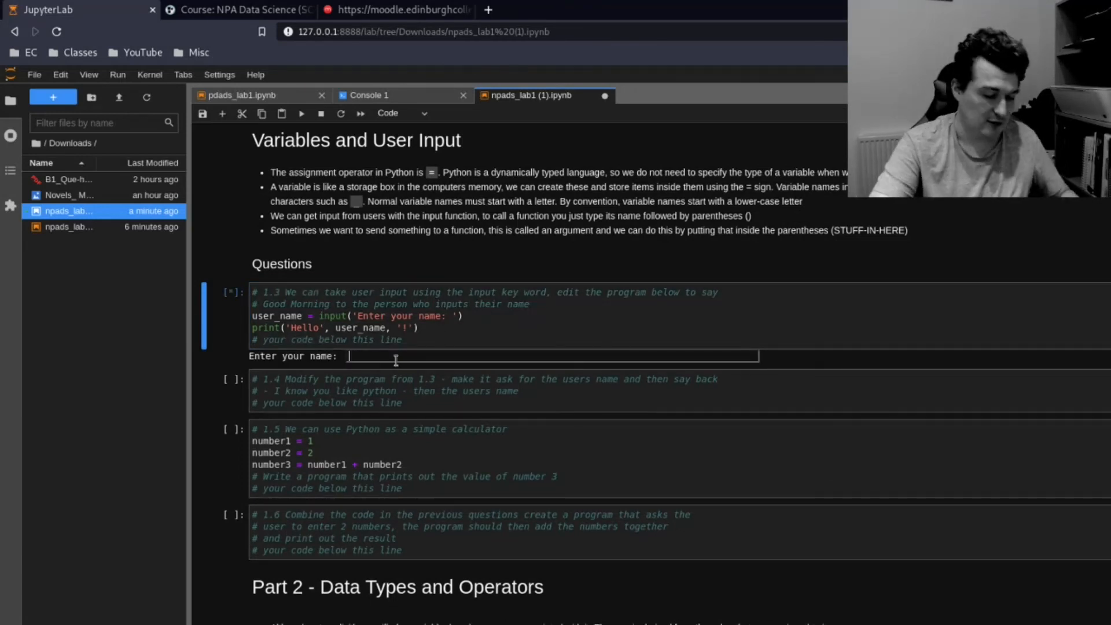
pyautogui.write('Michael')
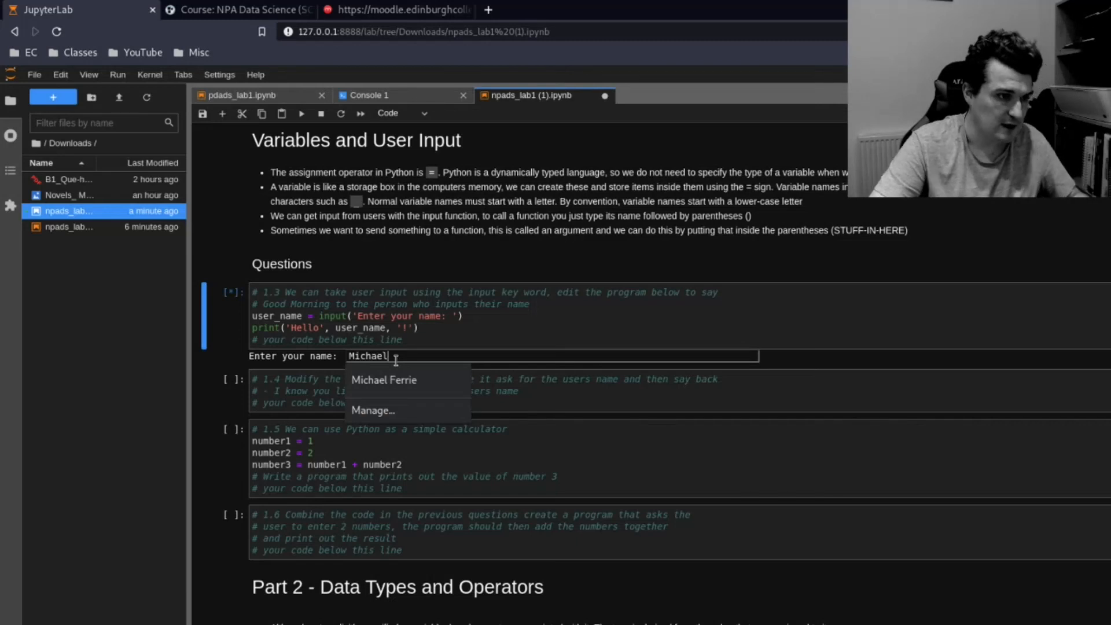
pyautogui.press('Enter')
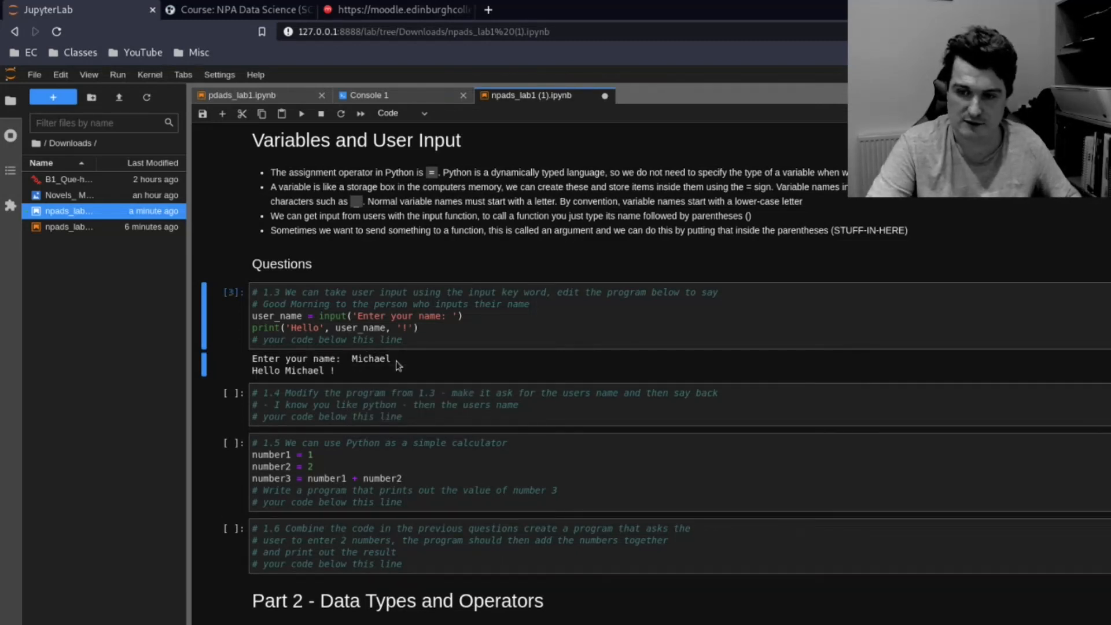
pyautogui.moveTo(254, 379)
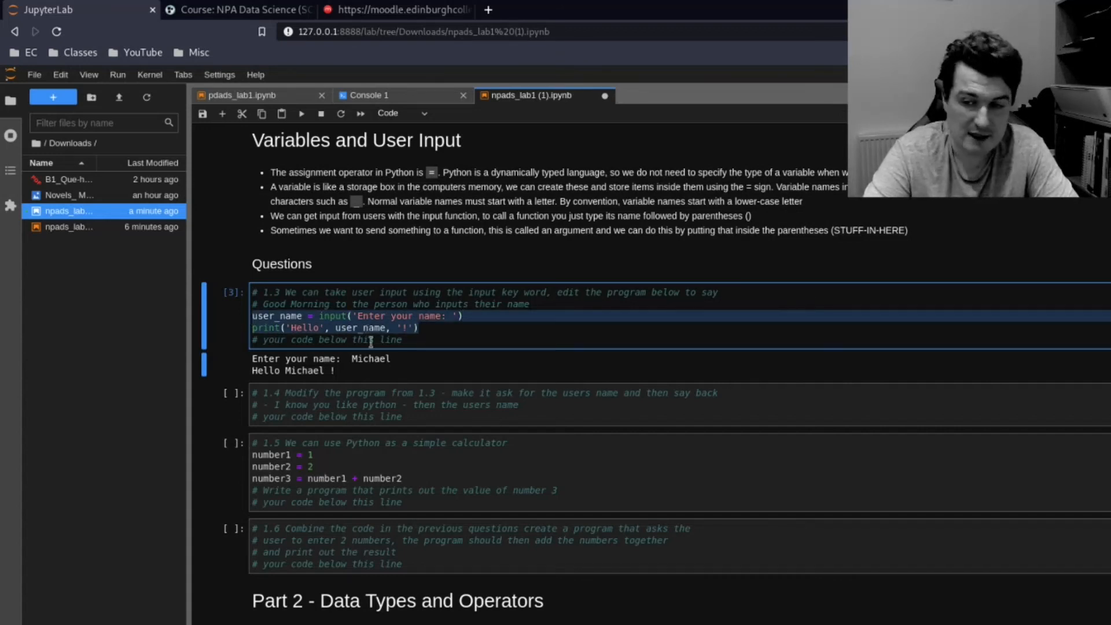
pyautogui.click(419, 410)
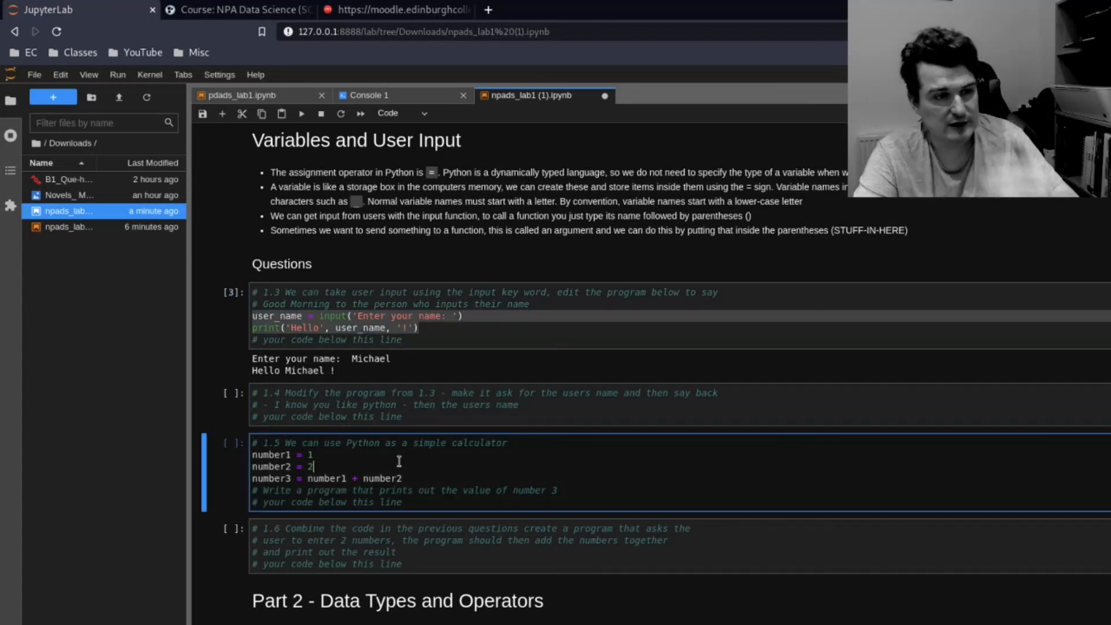
# Add a 'MY CODE HERE' line to cell 1.3, run it (SyntaxError), and select it
pyautogui.click(406, 417)
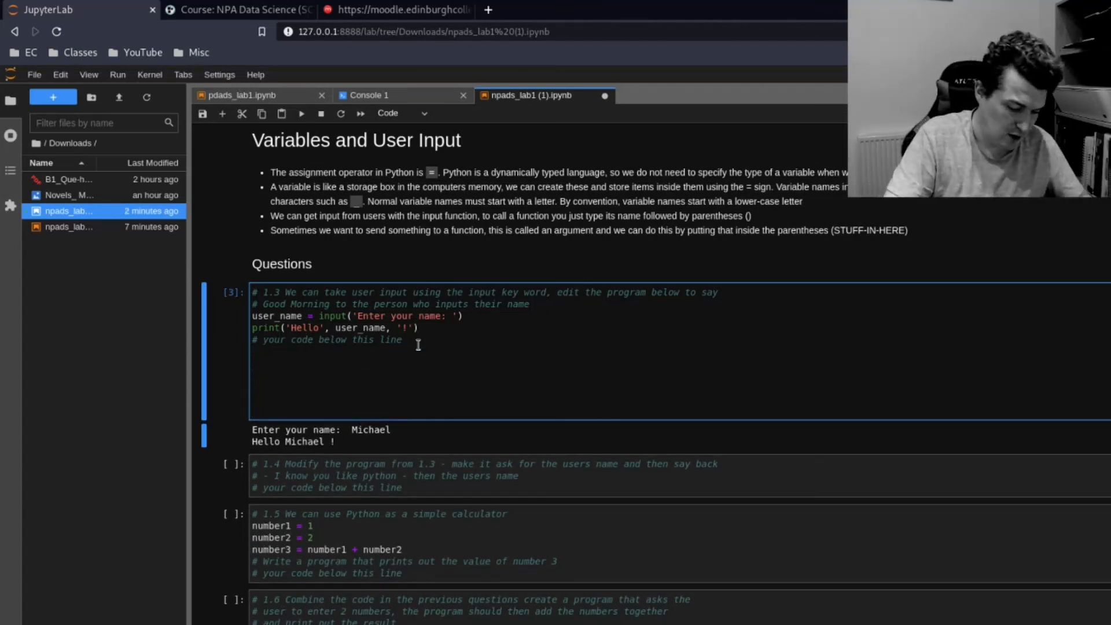
pyautogui.write('MY CODE')
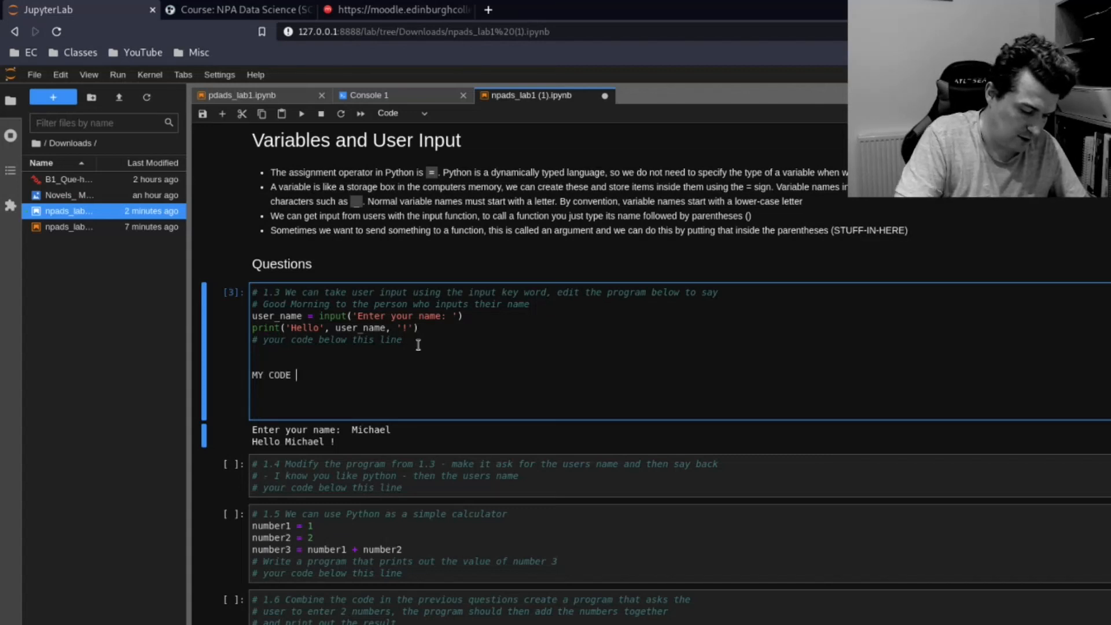
pyautogui.write('HERE')
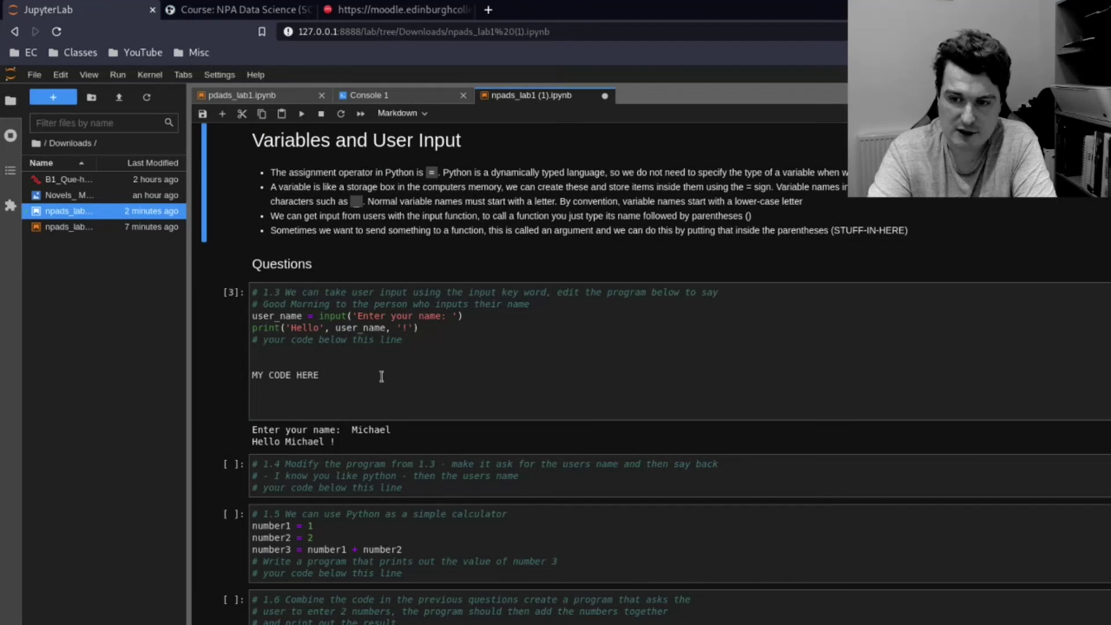
pyautogui.click(332, 377)
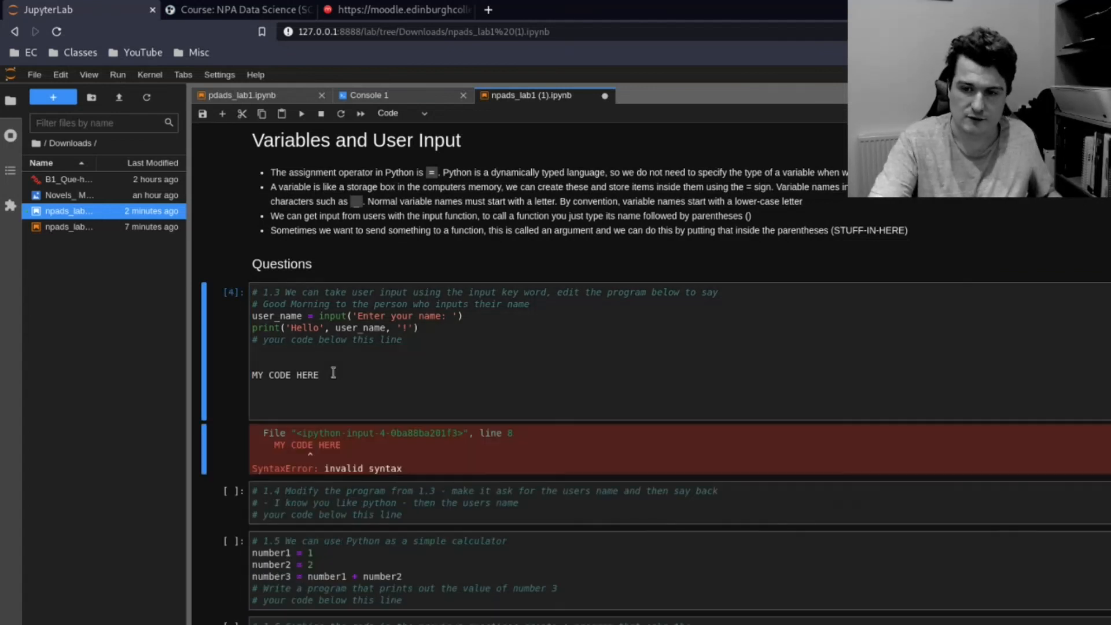
pyautogui.doubleClick(285, 375)
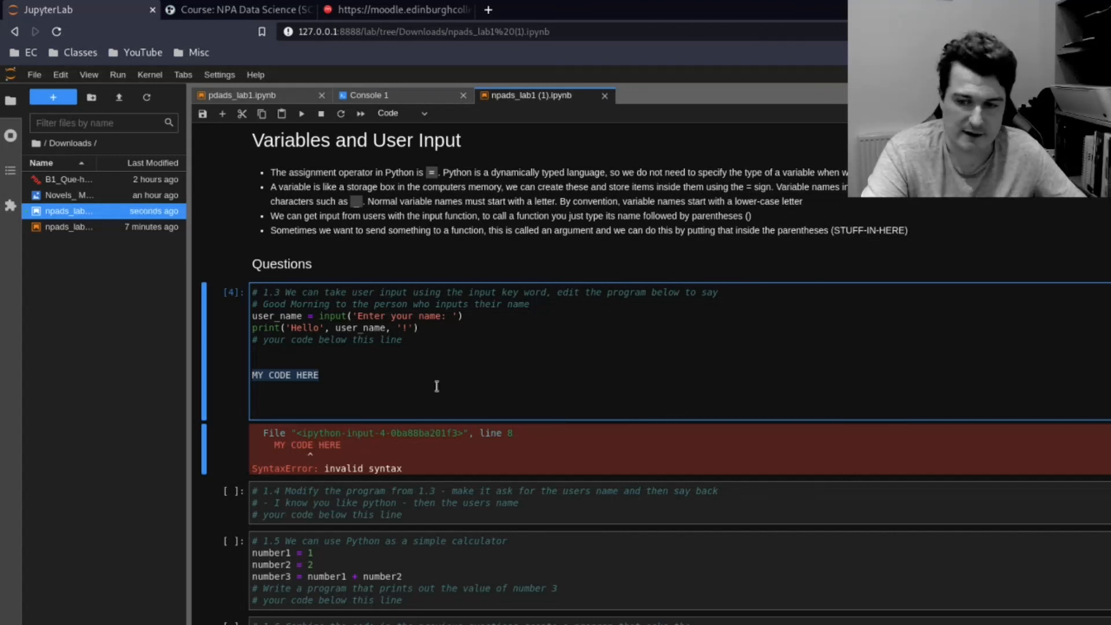
pyautogui.scroll(-3)
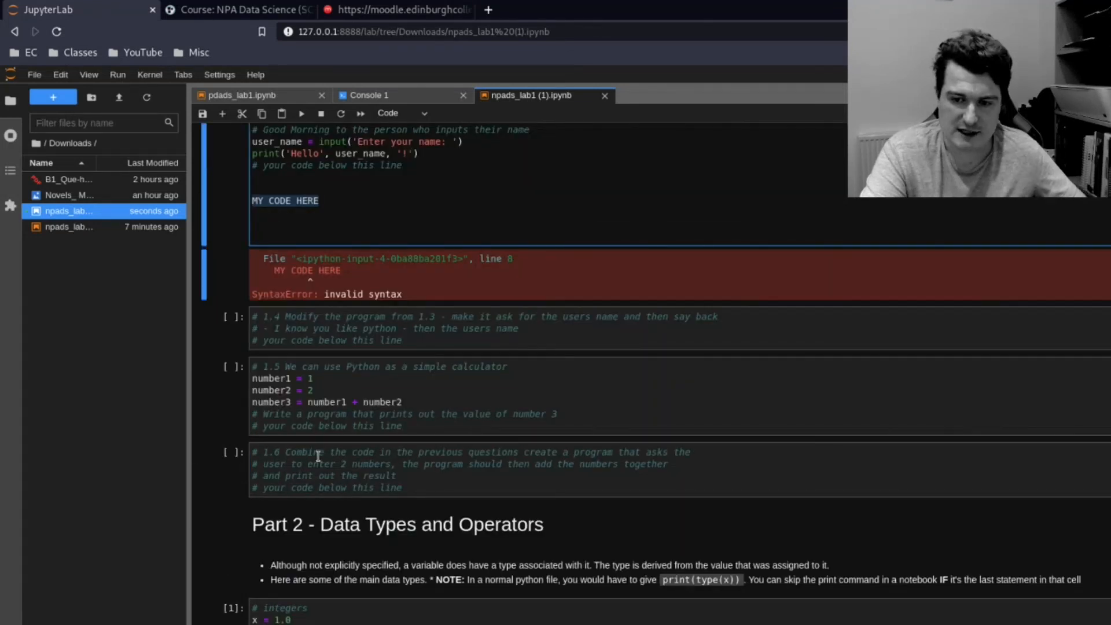